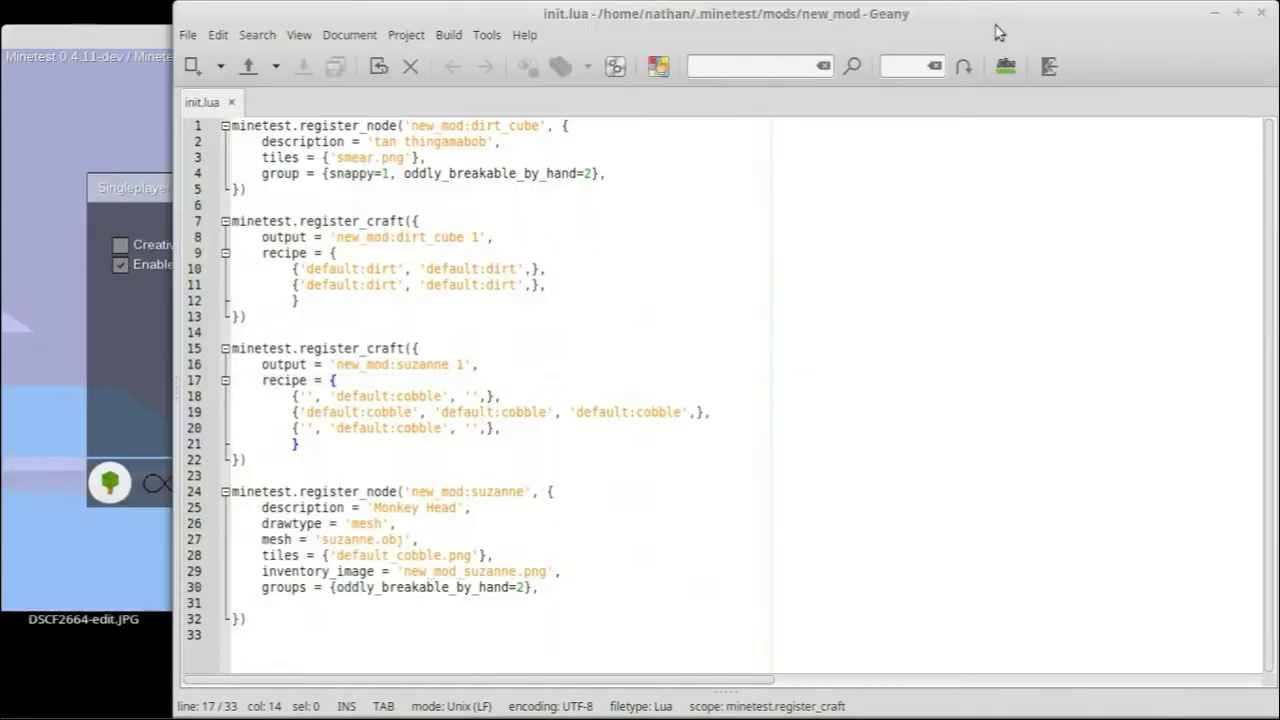
Add paramtype = 'light', to the new_mod:suzanne register_node block
{"action": "left_click", "coordinate": [336, 380]}
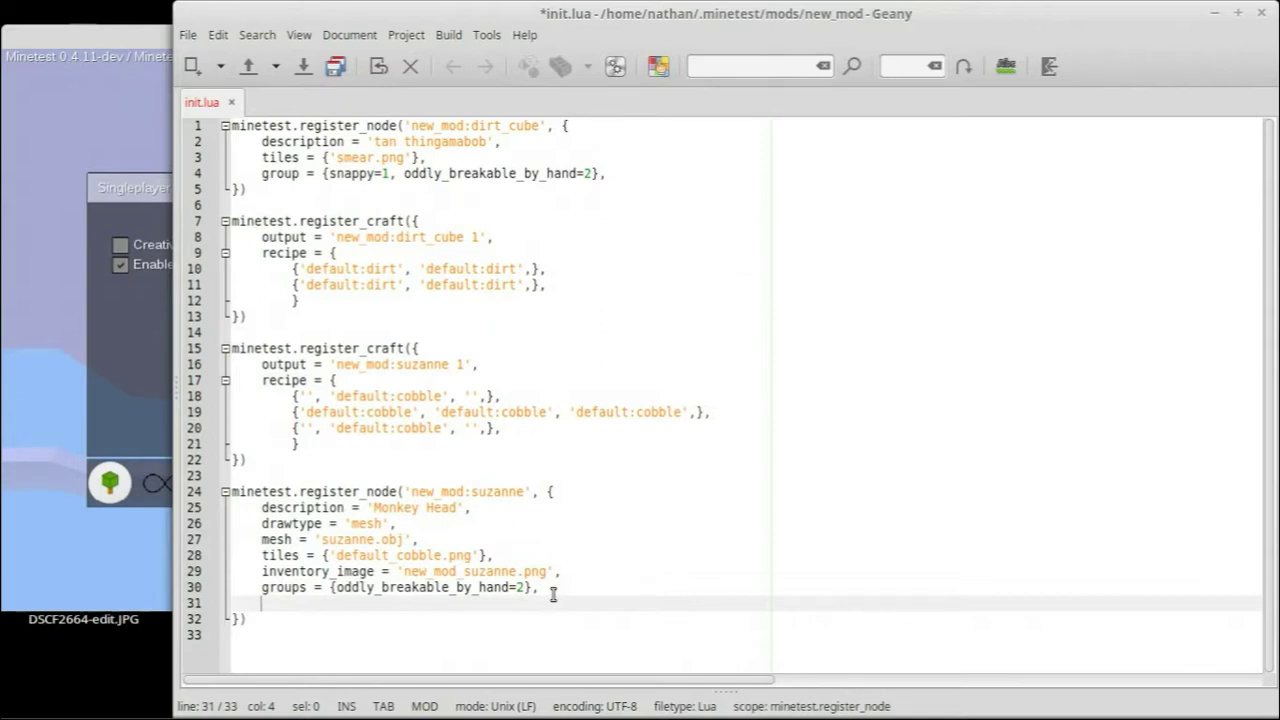
{"action": "type", "text": "paramtype = 'light"}
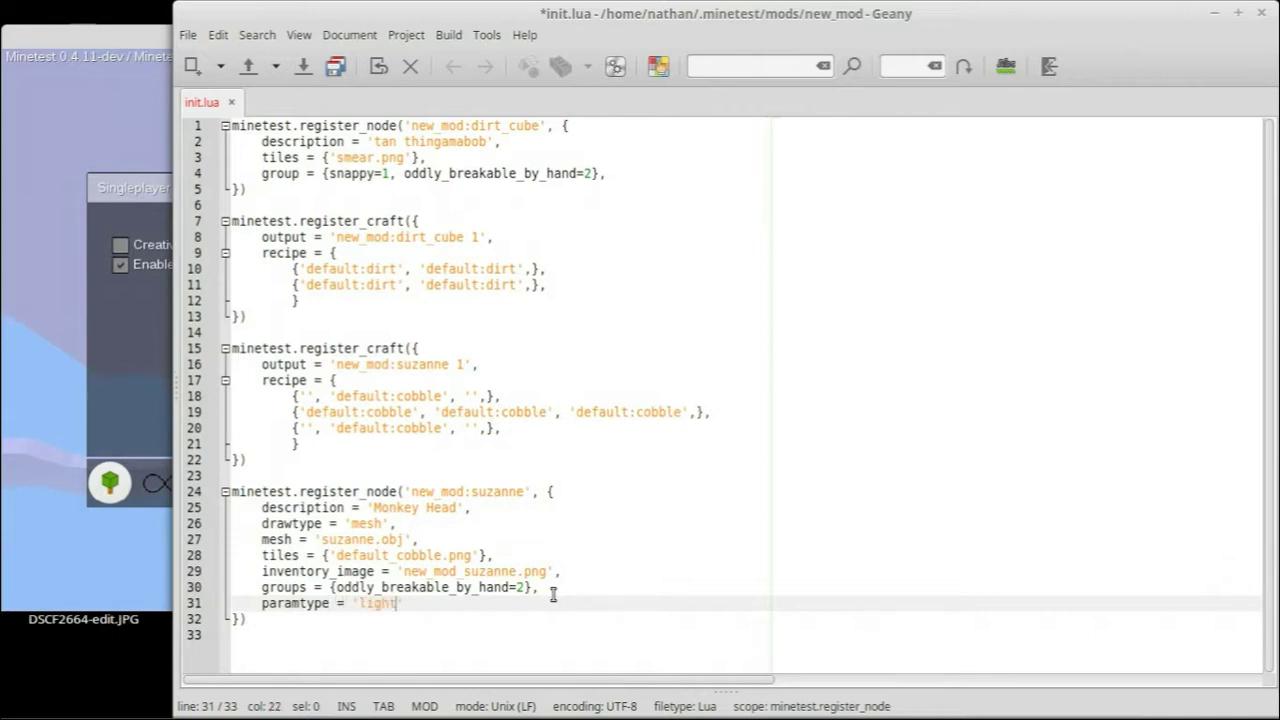
{"action": "type", "text": "',"}
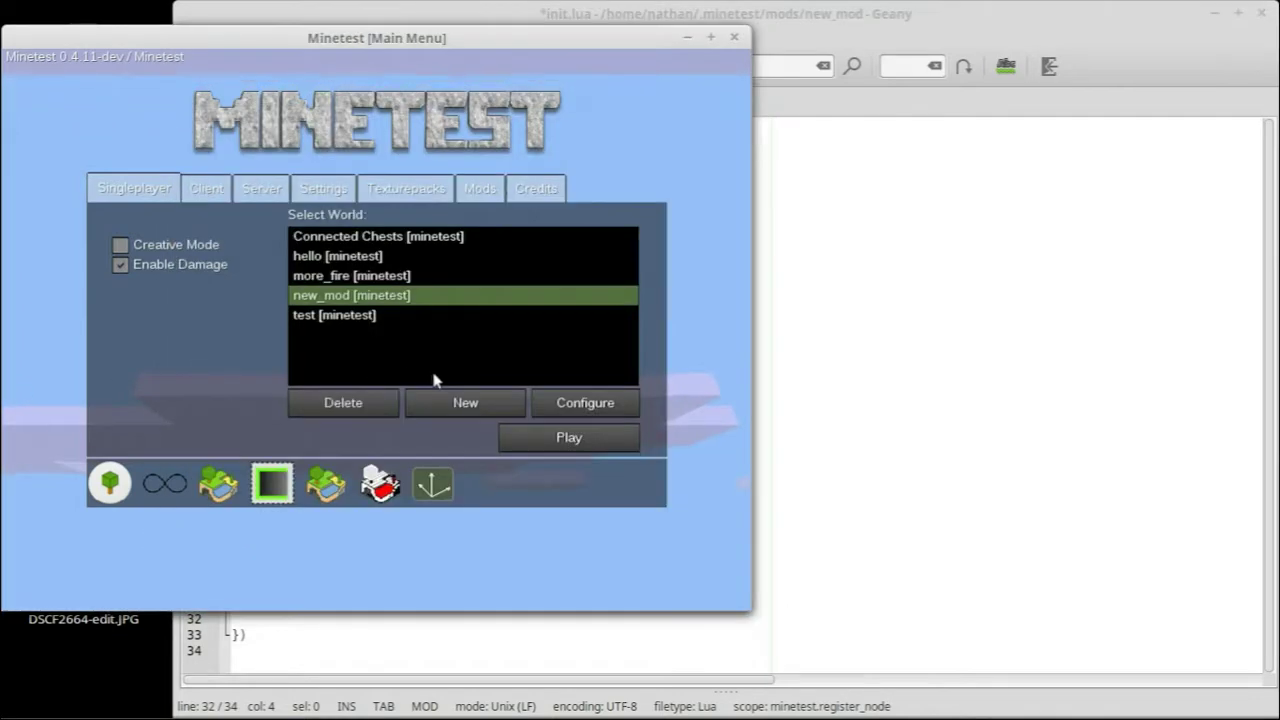
Play the new_mod world, inspect the placed Suzanne node, then exit to menu and back to Geany
{"action": "left_click", "coordinate": [568, 436]}
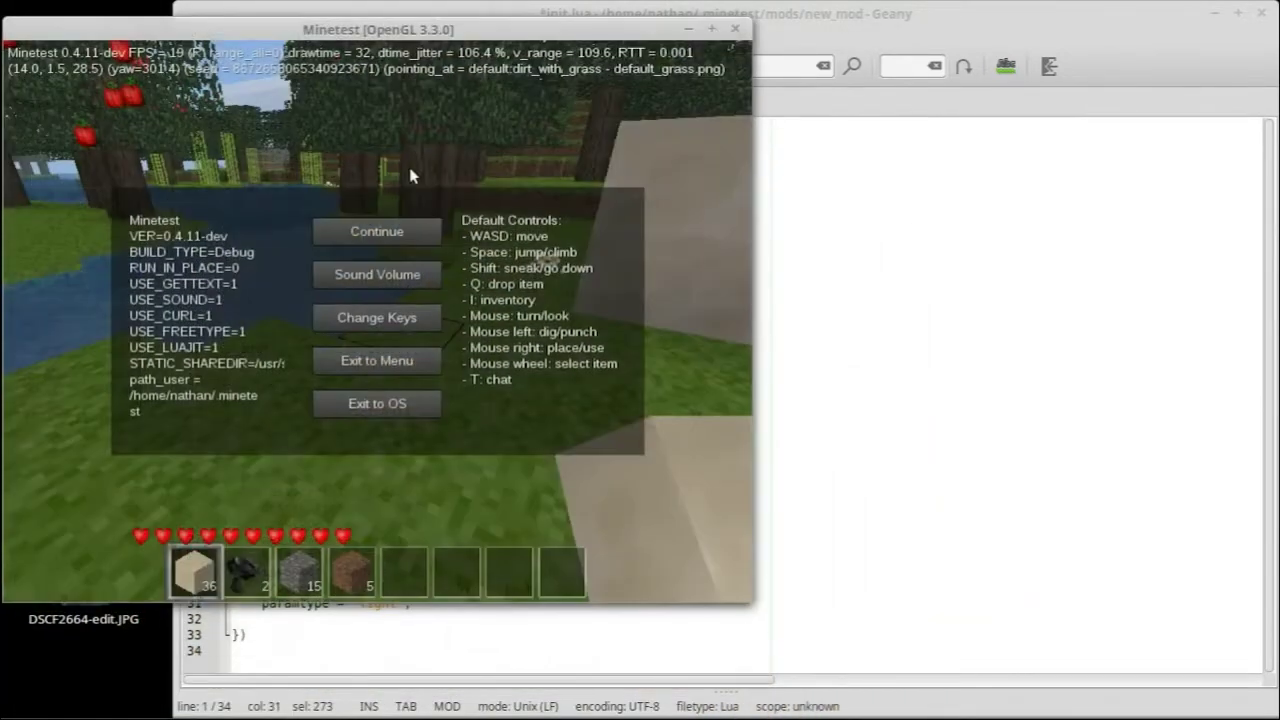
{"action": "left_click", "coordinate": [376, 232]}
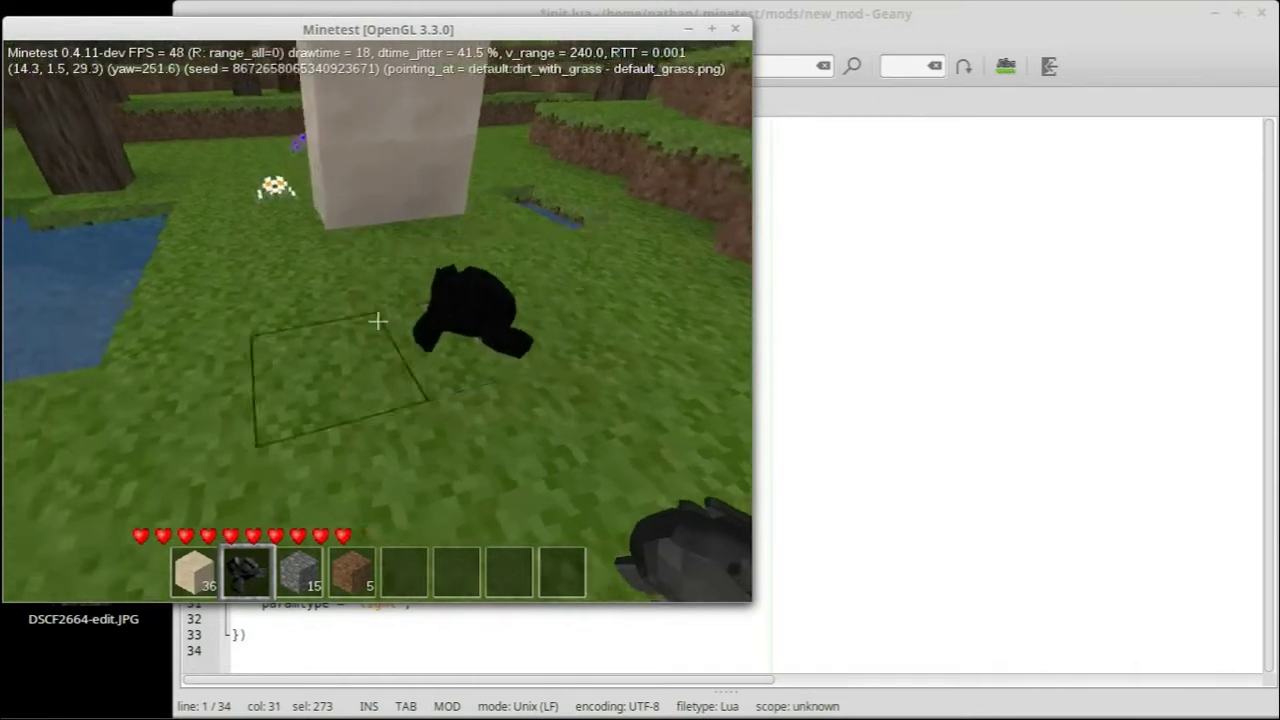
{"action": "key", "text": "Escape"}
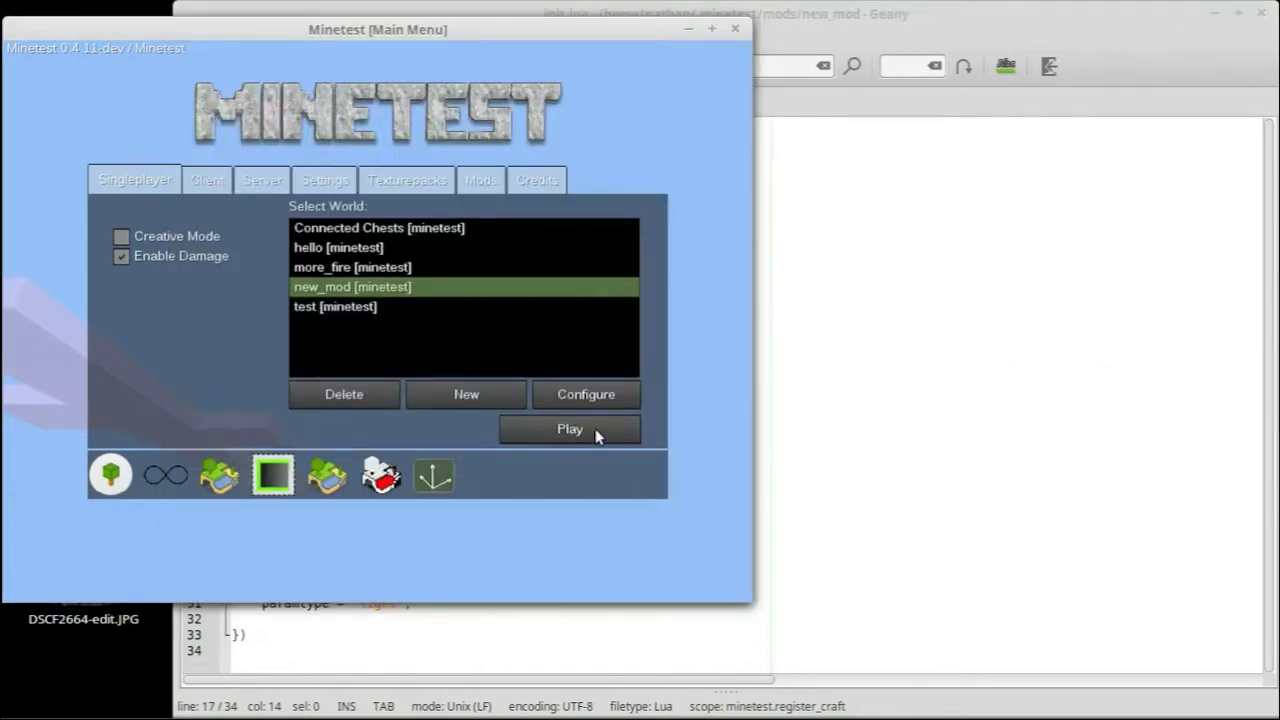
{"action": "left_click", "coordinate": [568, 428]}
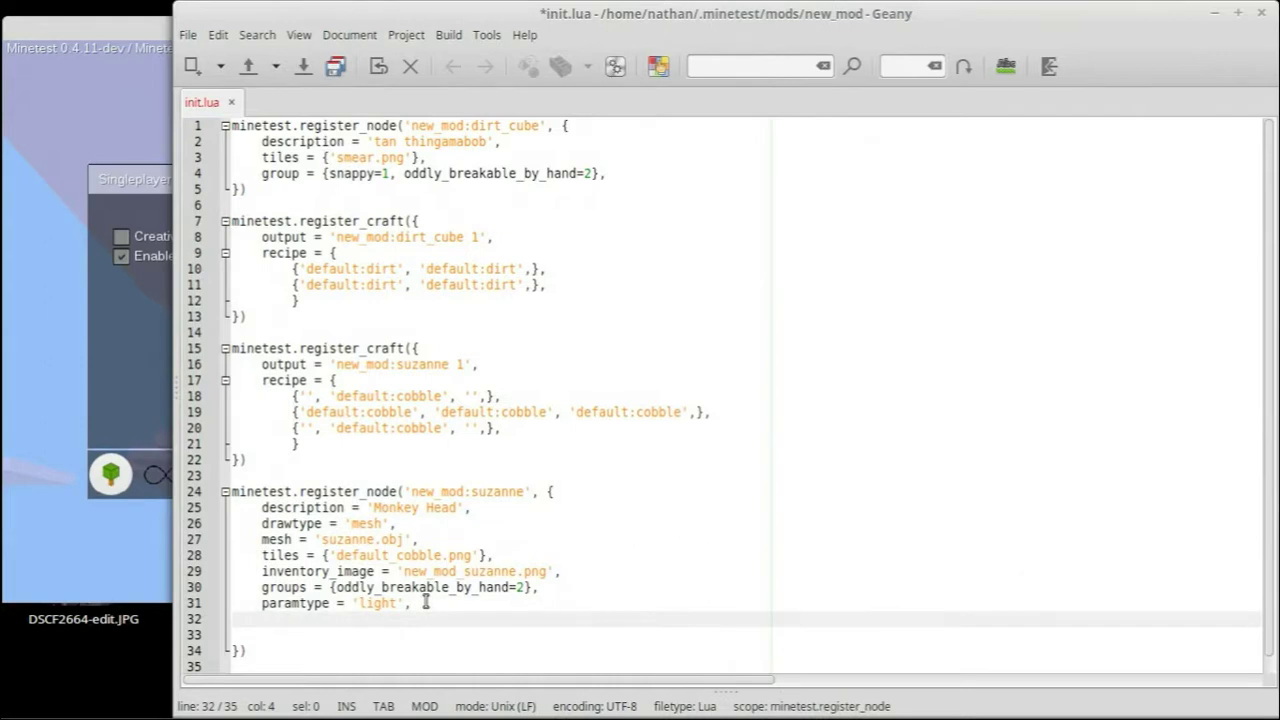
Add paramtype2 = 'facedir', on a new line in the suzanne node
{"action": "type", "text": "paramtype"}
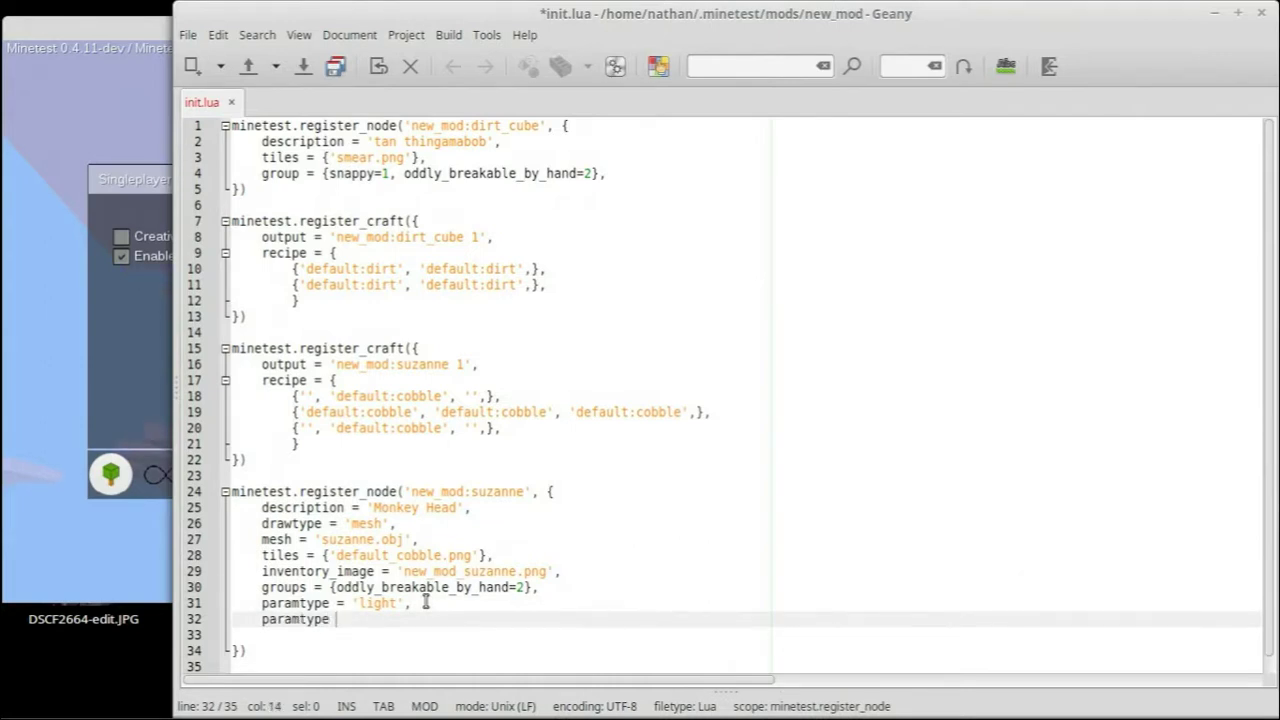
{"action": "type", "text": "2"}
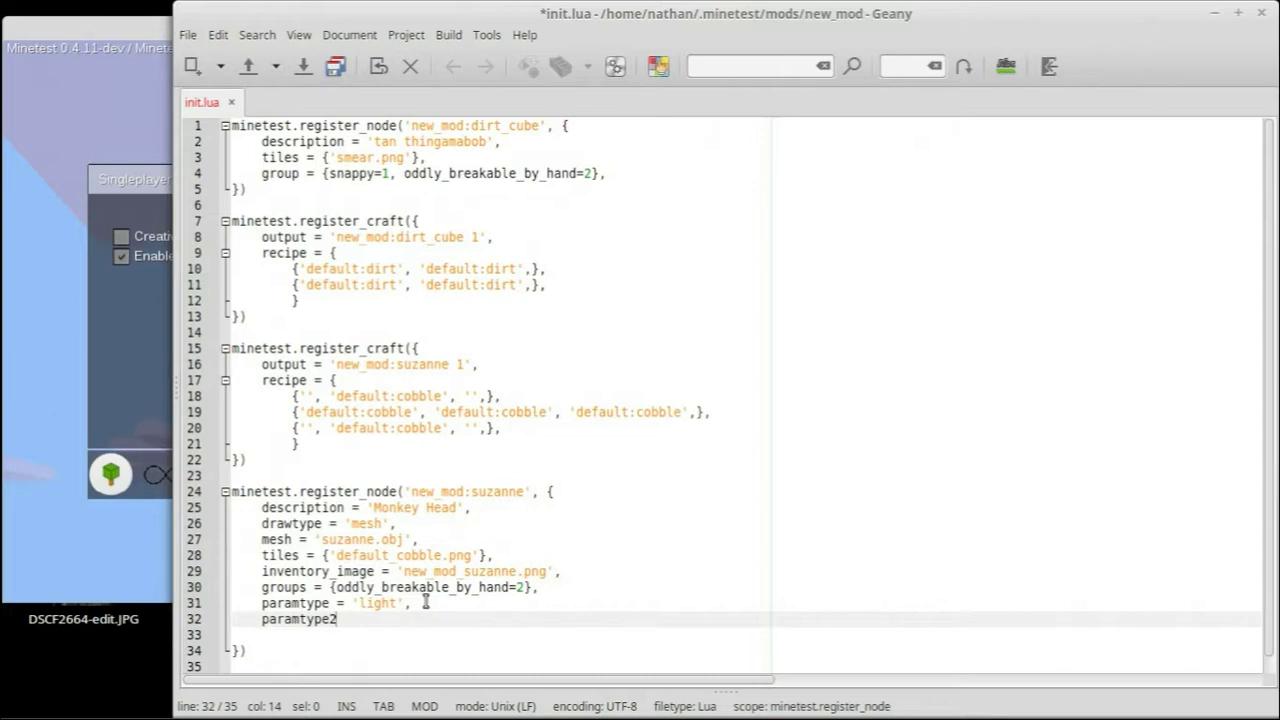
{"action": "type", "text": "= '"}
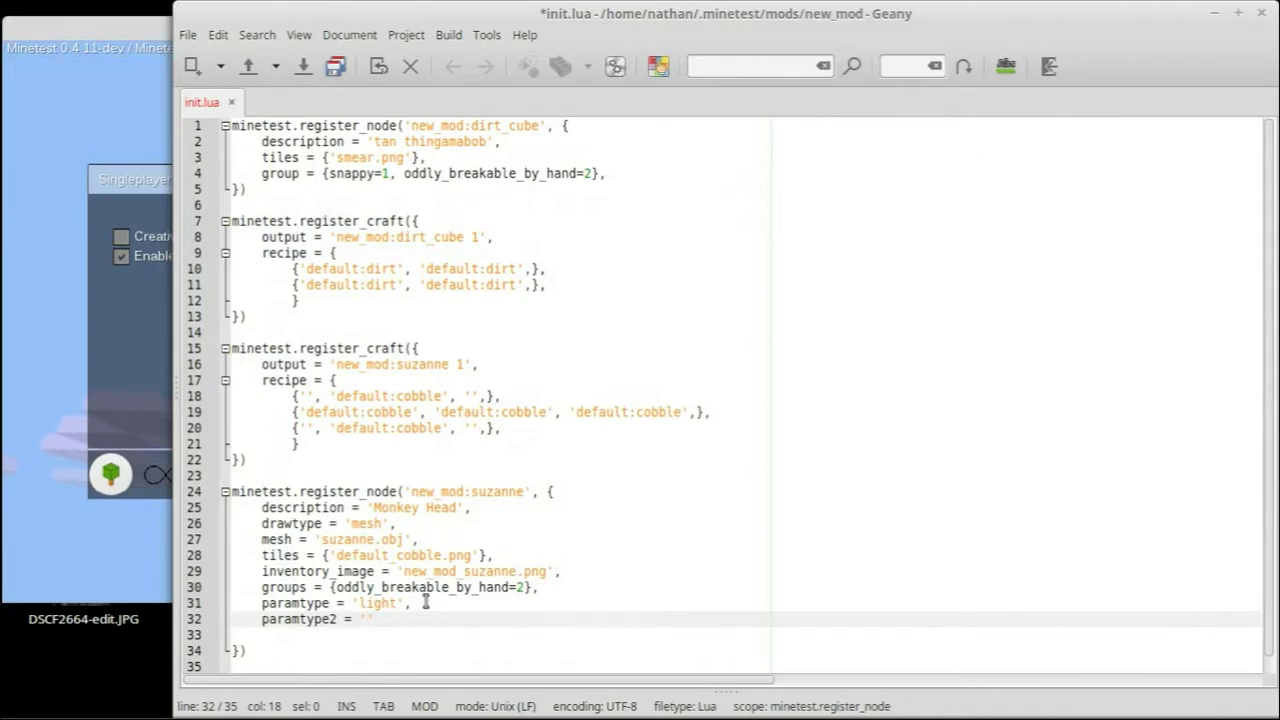
{"action": "type", "text": "faced"}
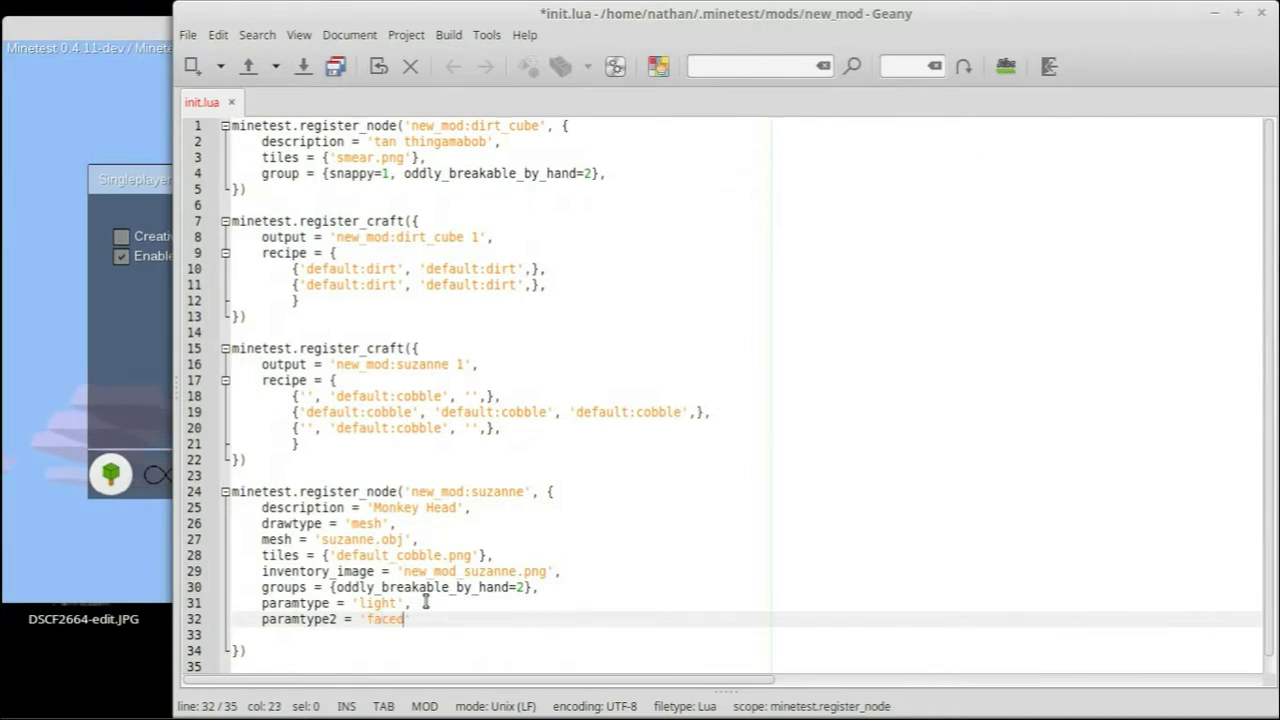
{"action": "type", "text": "ir"}
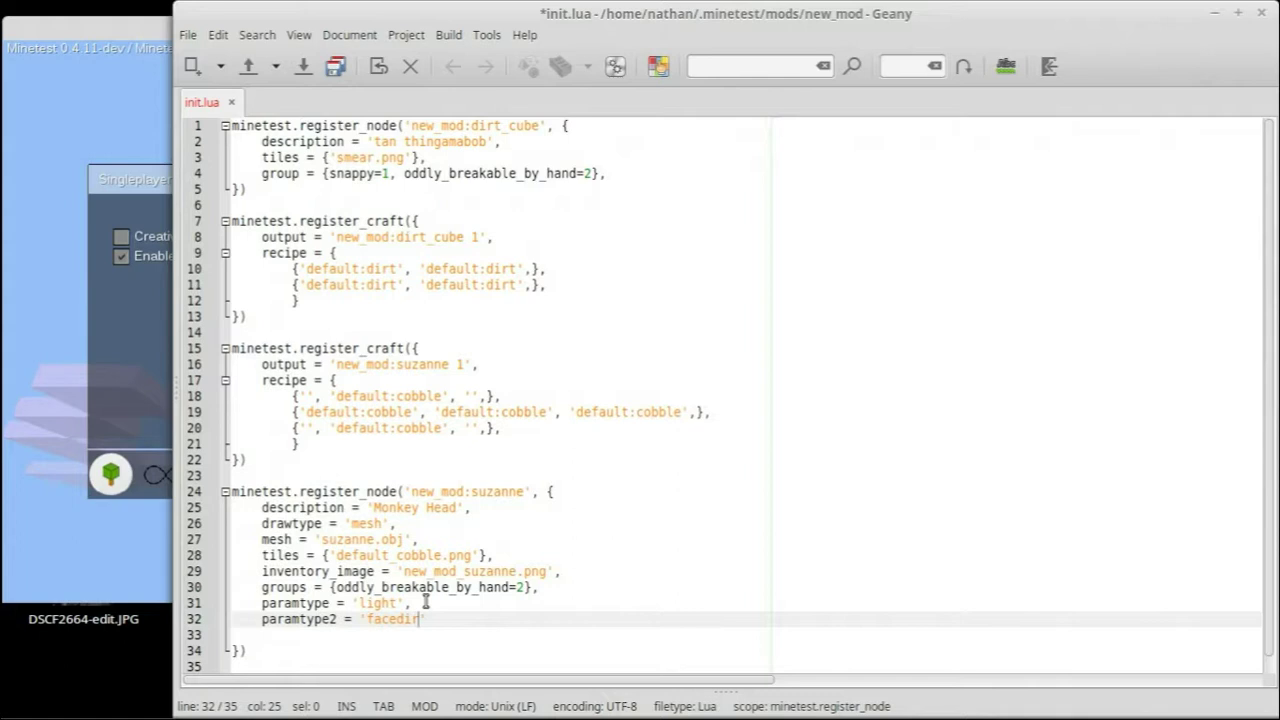
{"action": "type", "text": ","}
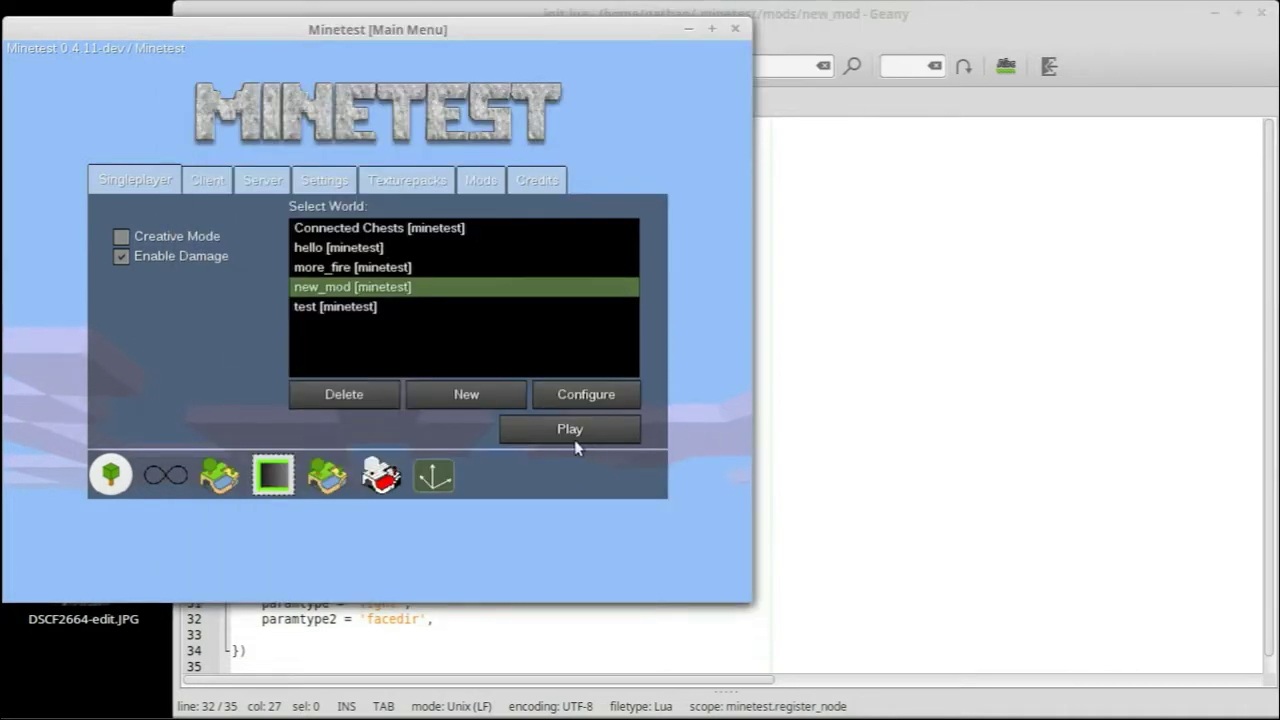
Play the new_mod world and look at the facedir Suzanne nodes and their selection box
{"action": "left_click", "coordinate": [568, 428]}
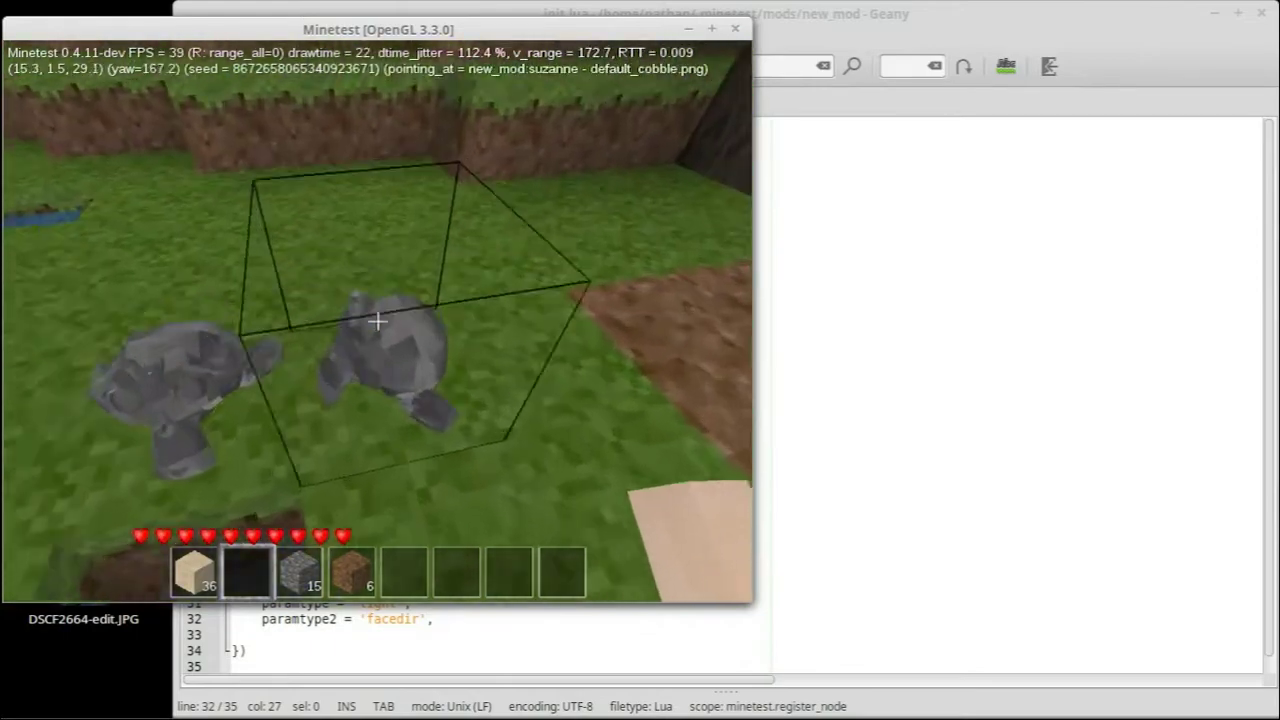
{"action": "key", "text": "Escape"}
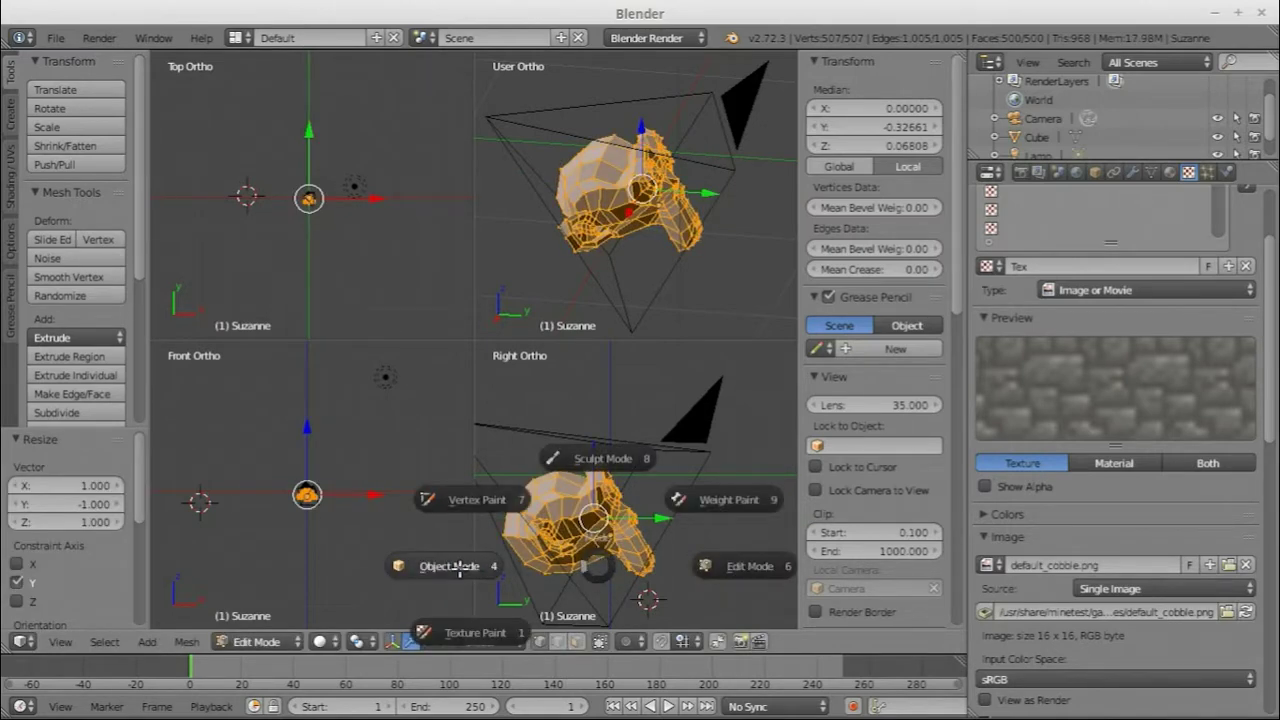
Return to Object Mode and export Suzanne as Wavefront OBJ to models/suzanne.obj
{"action": "left_click", "coordinate": [448, 566]}
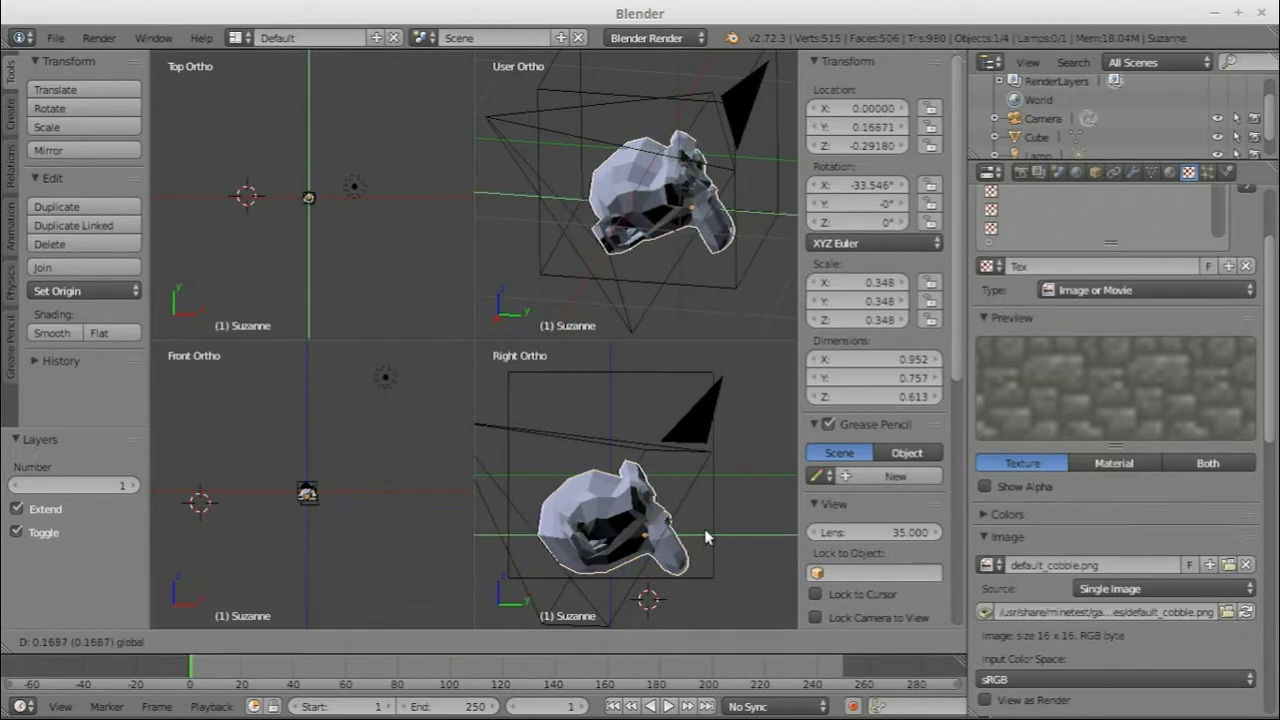
{"action": "left_click", "coordinate": [56, 38]}
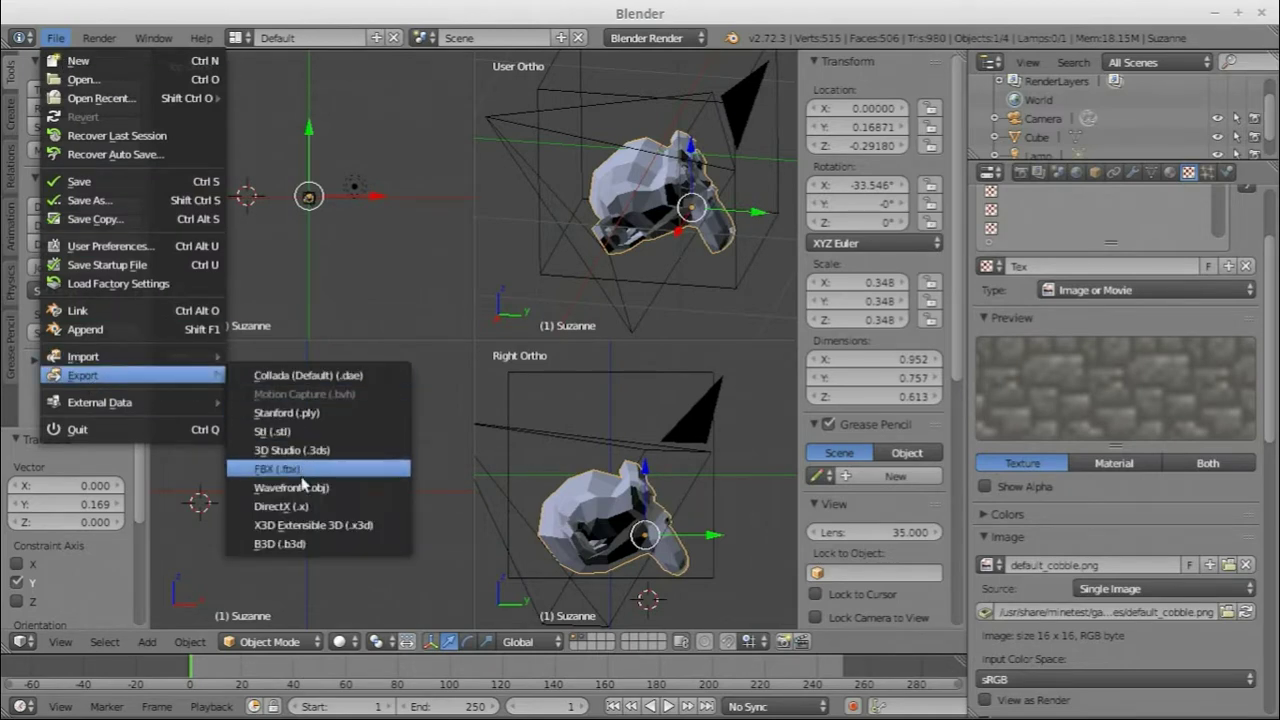
{"action": "left_click", "coordinate": [292, 488]}
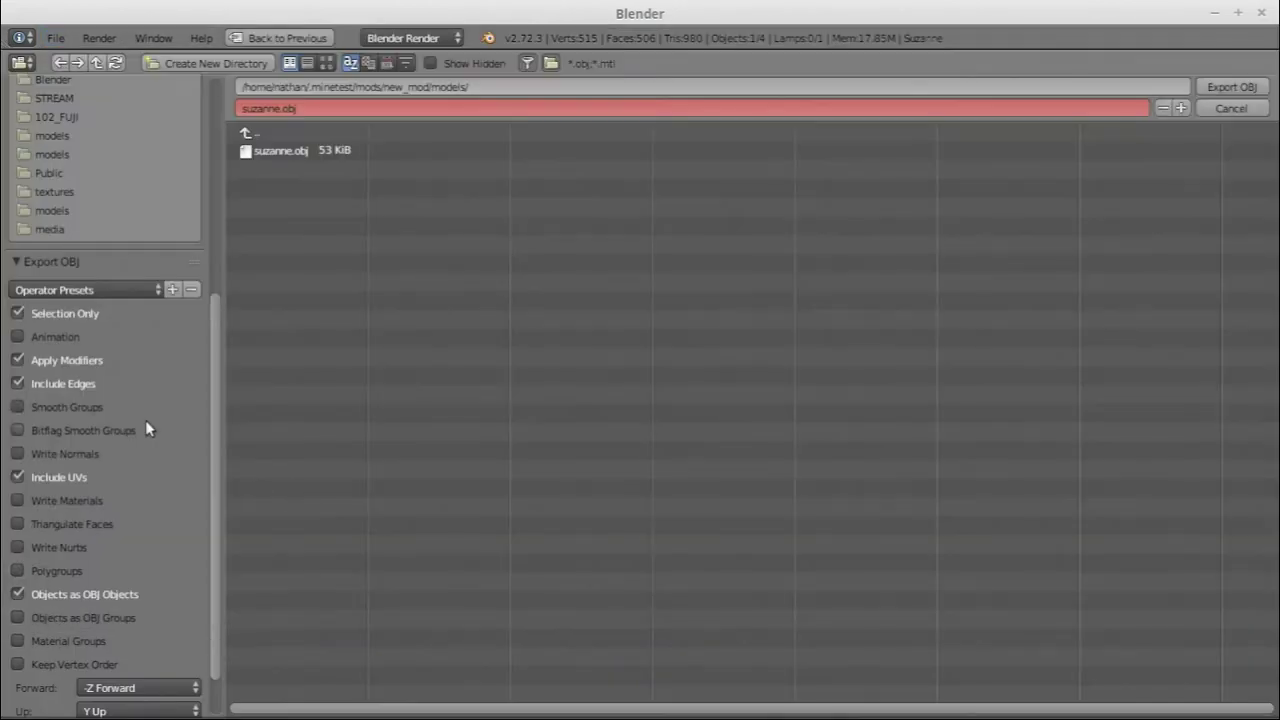
{"action": "scroll", "scroll_direction": "down", "scroll_amount": 3}
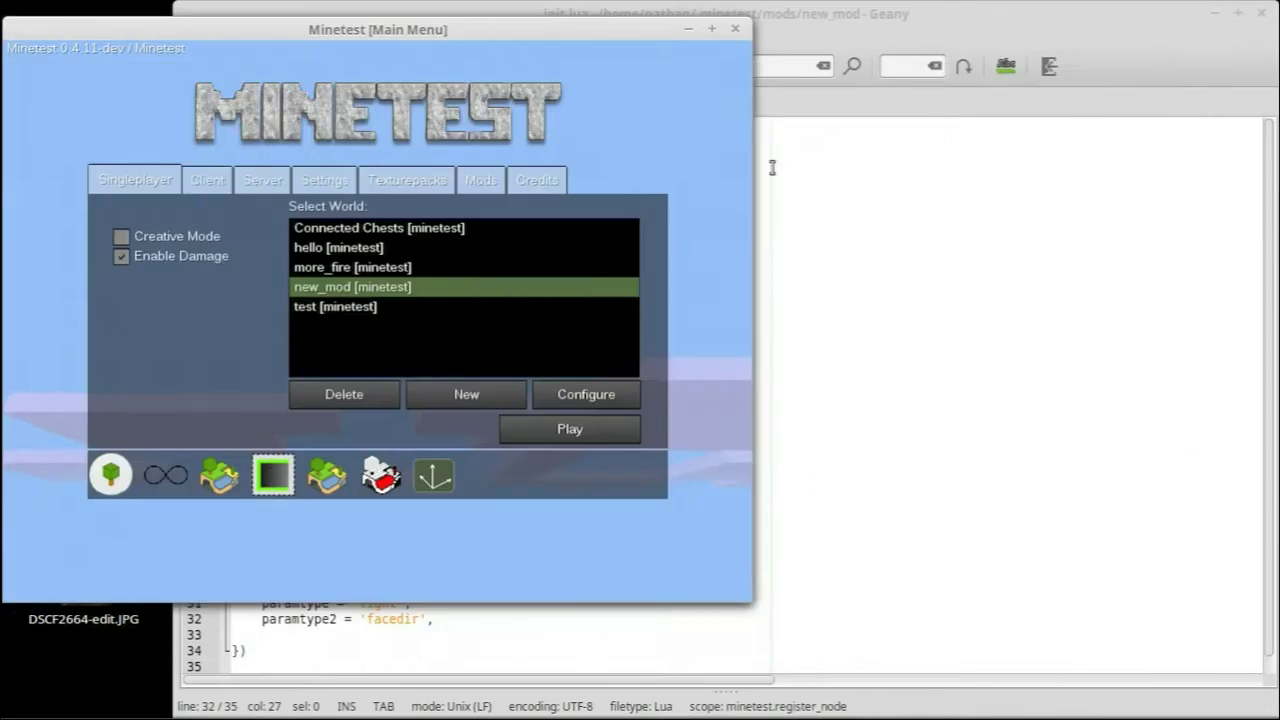
Play the world to check the smaller Suzanne mesh, then exit to the main menu
{"action": "left_click", "coordinate": [568, 428]}
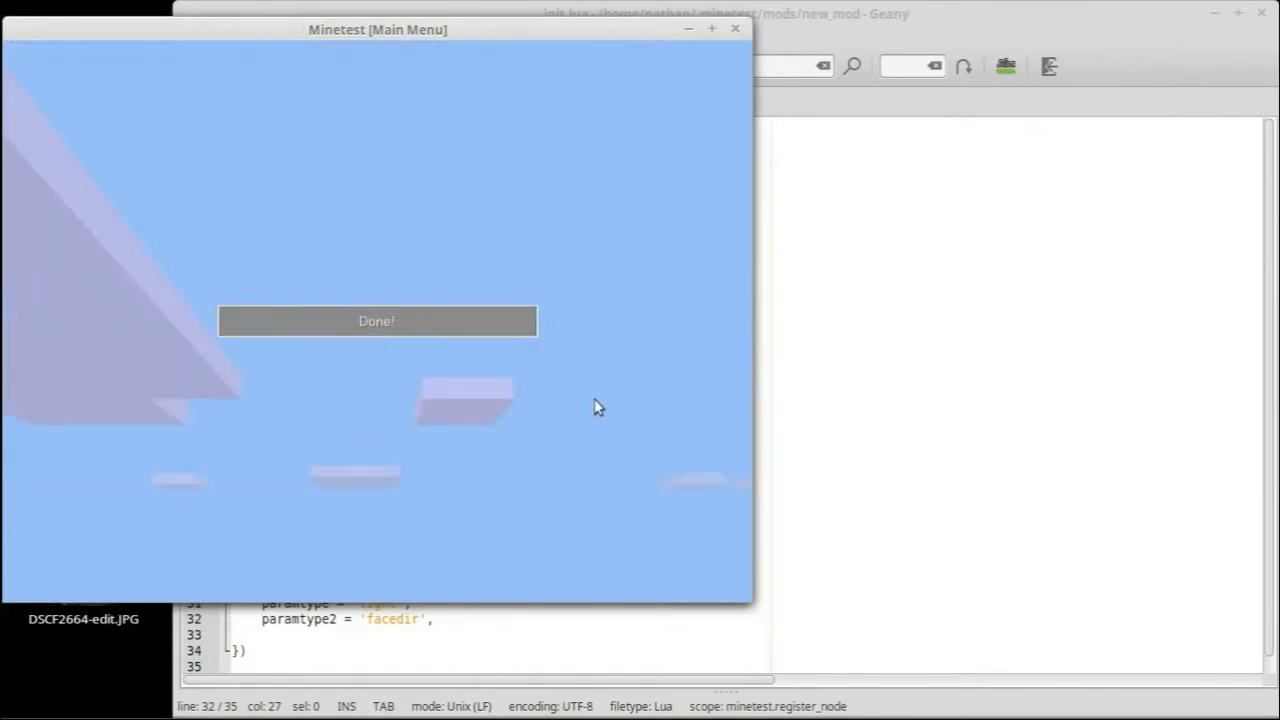
{"action": "left_click", "coordinate": [376, 320]}
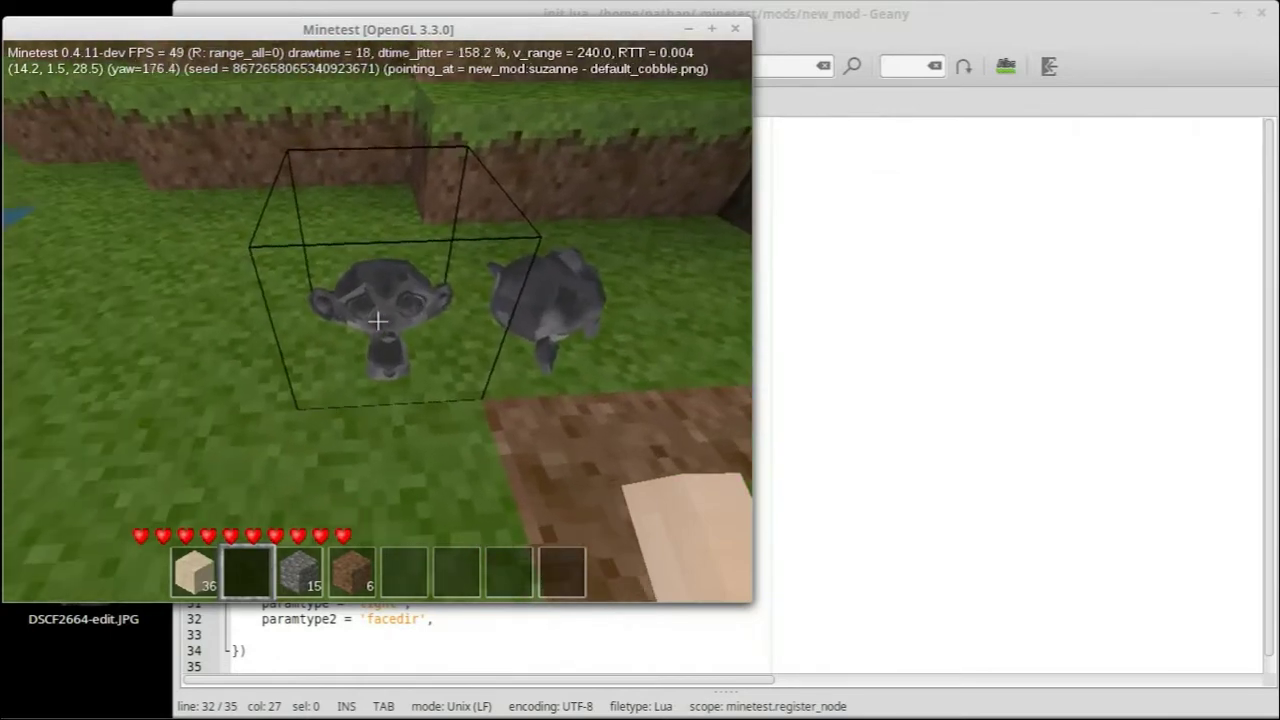
{"action": "key", "text": "Escape"}
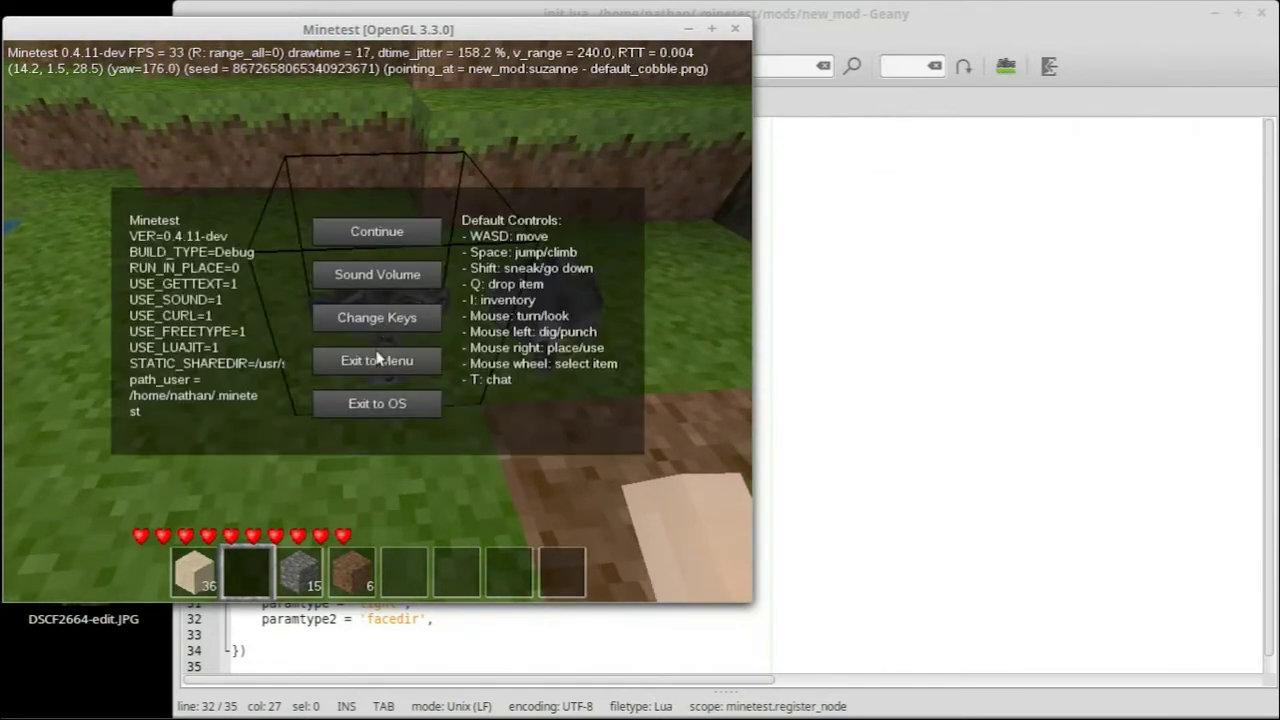
{"action": "left_click", "coordinate": [376, 360]}
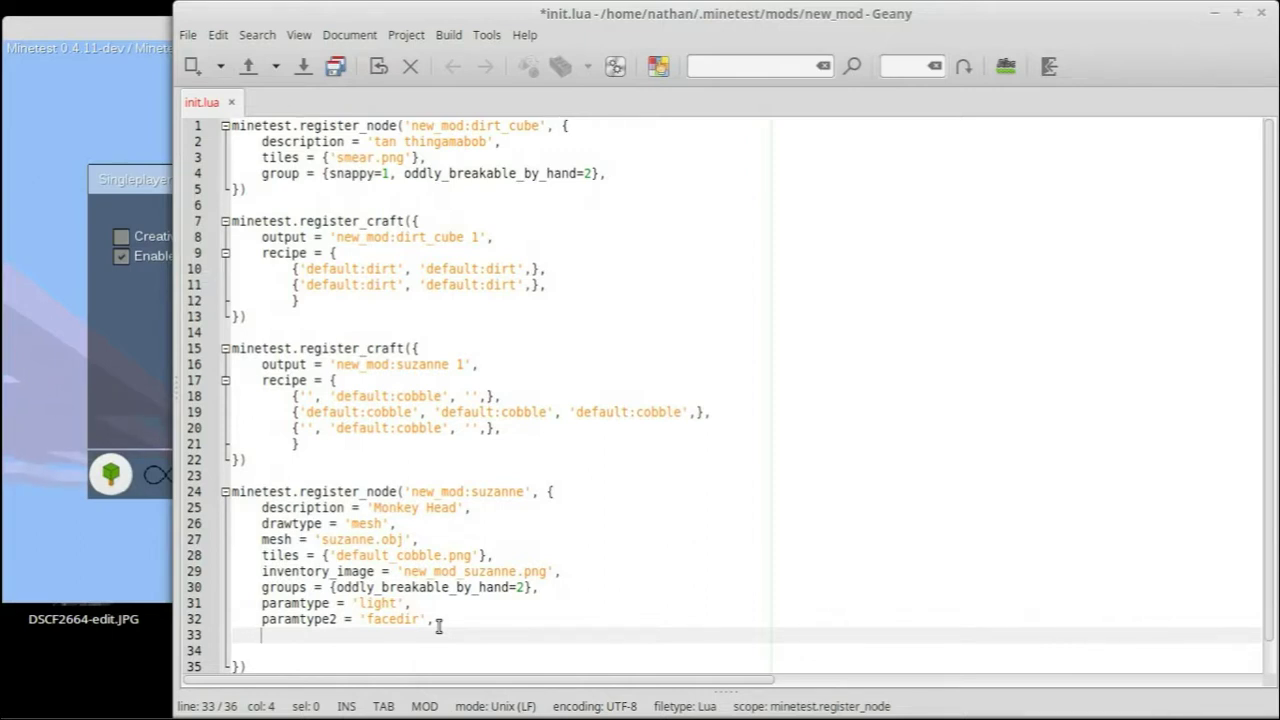
Start a selection_box table with type = 'fixed' in the Suzanne node
{"action": "type", "text": "selection_box ="}
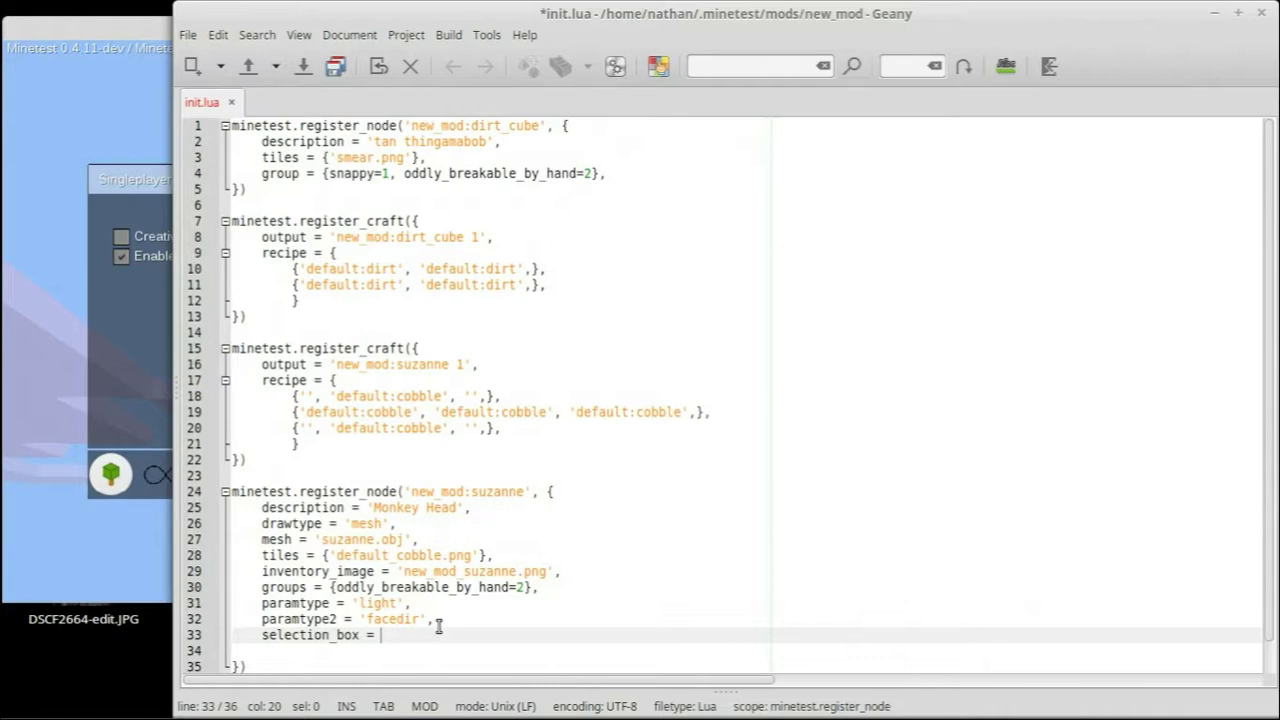
{"action": "type", "text": "{"}
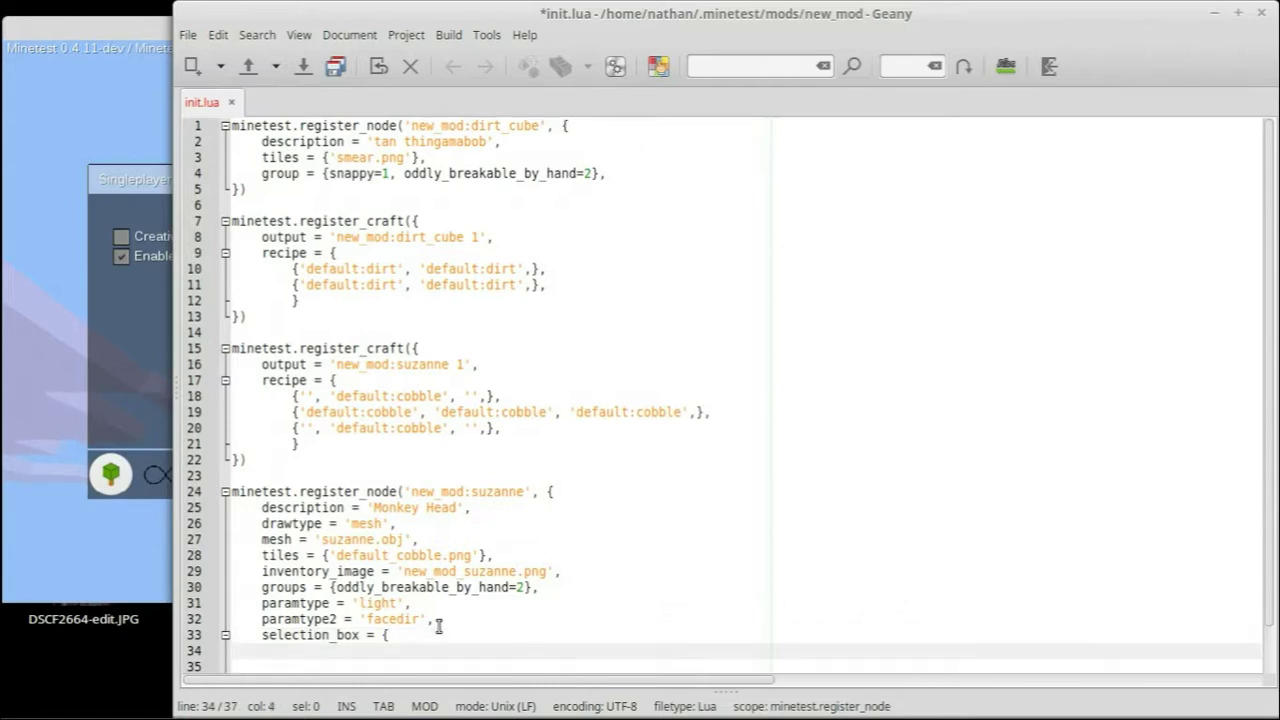
{"action": "type", "text": "type ="}
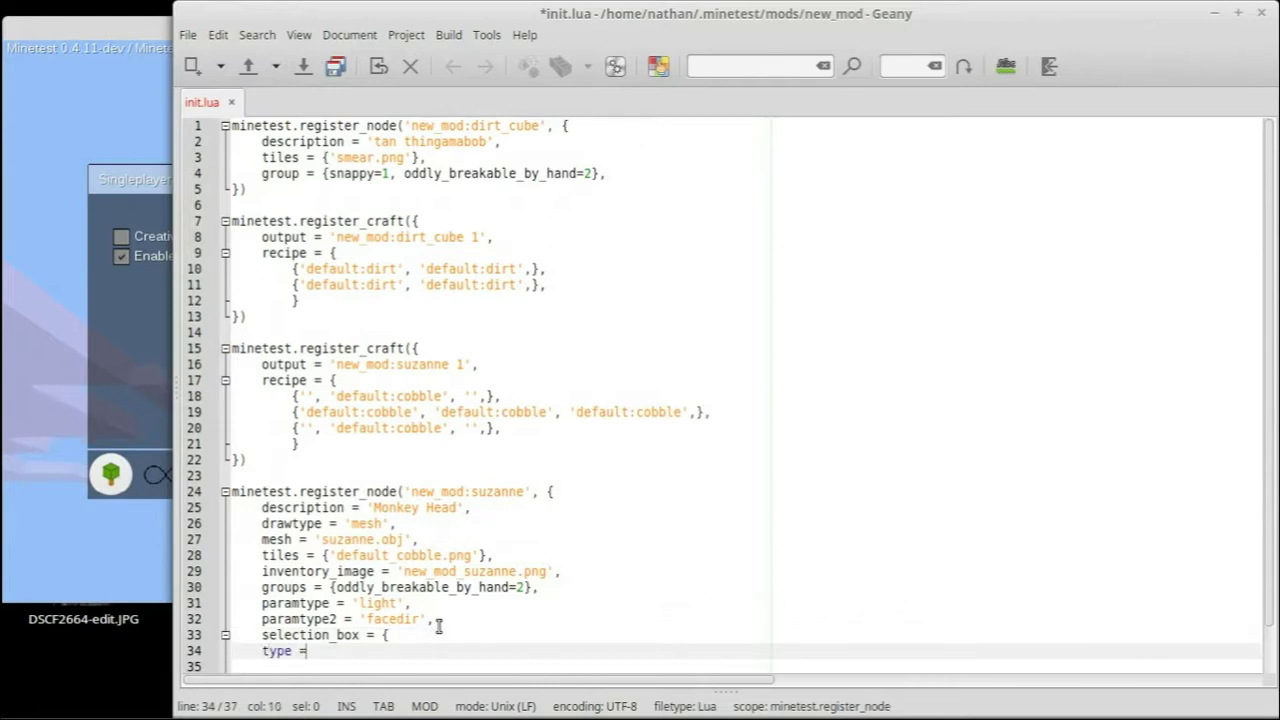
{"action": "type", "text": "'fixe'"}
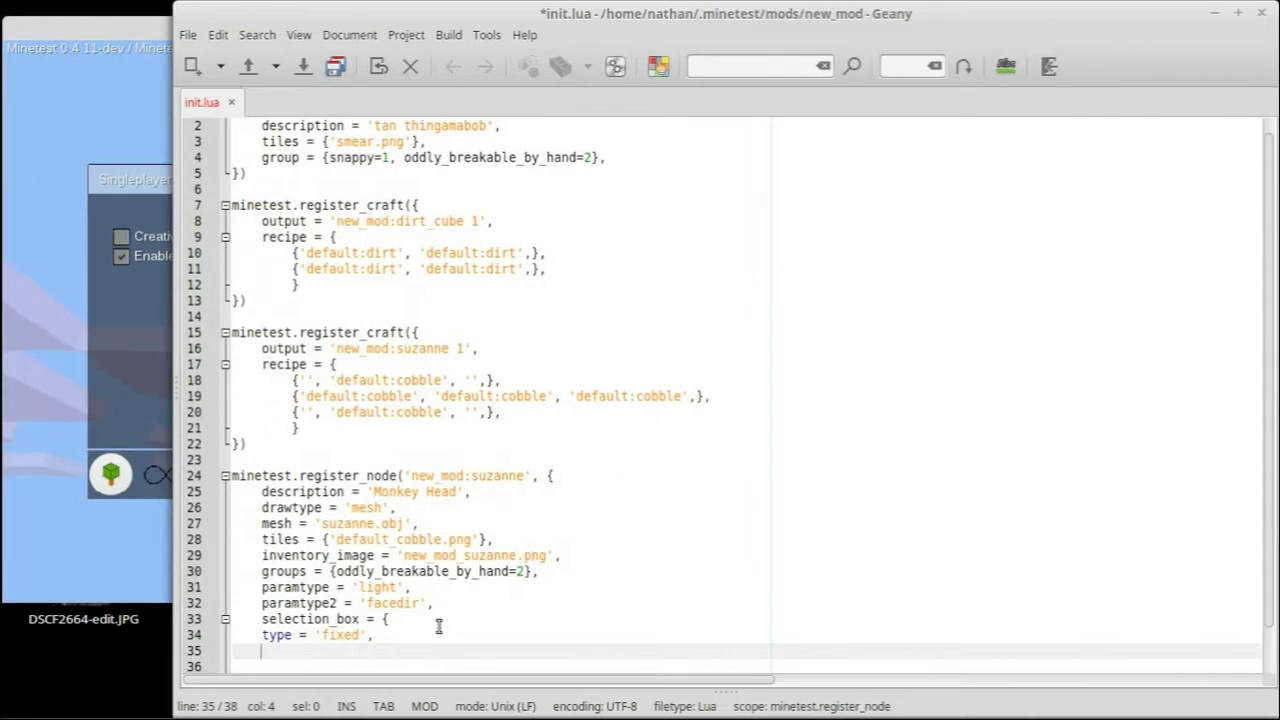
{"action": "type", "text": "fixed ="}
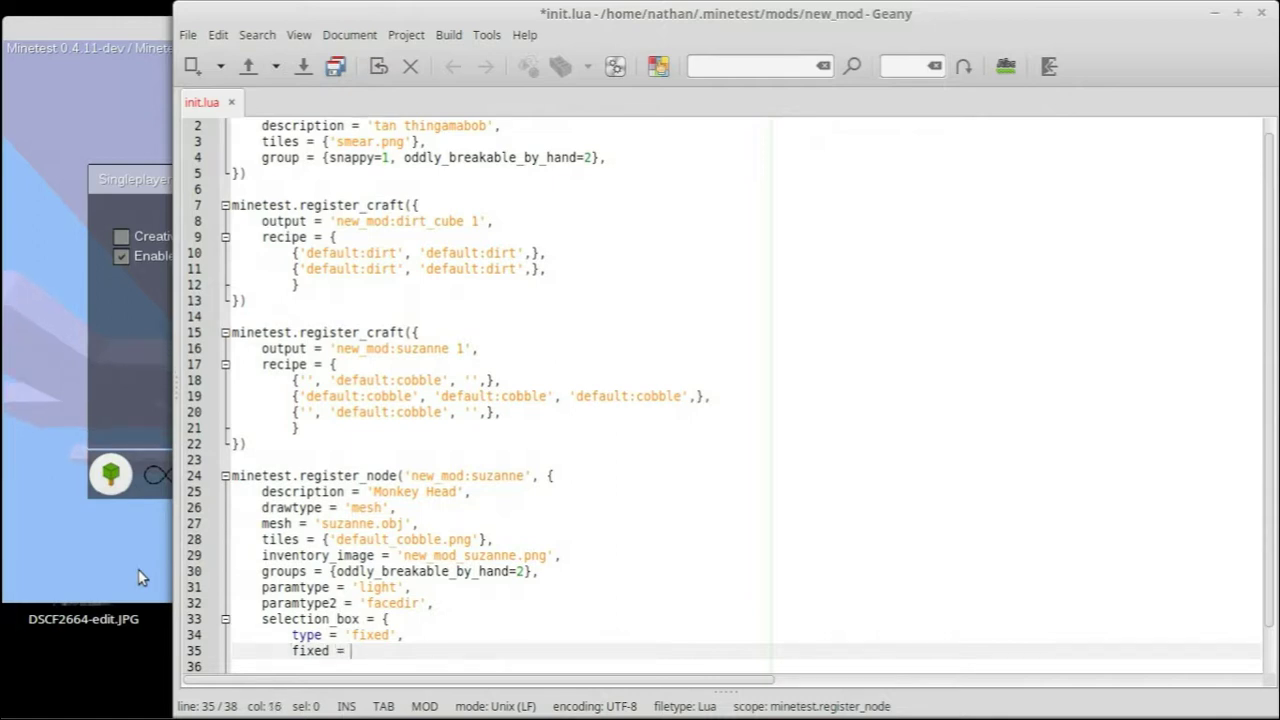
Give the fixed box the extents {-.5, -.5, -.3, .5, .15, .4}
{"action": "type", "text": "{"}
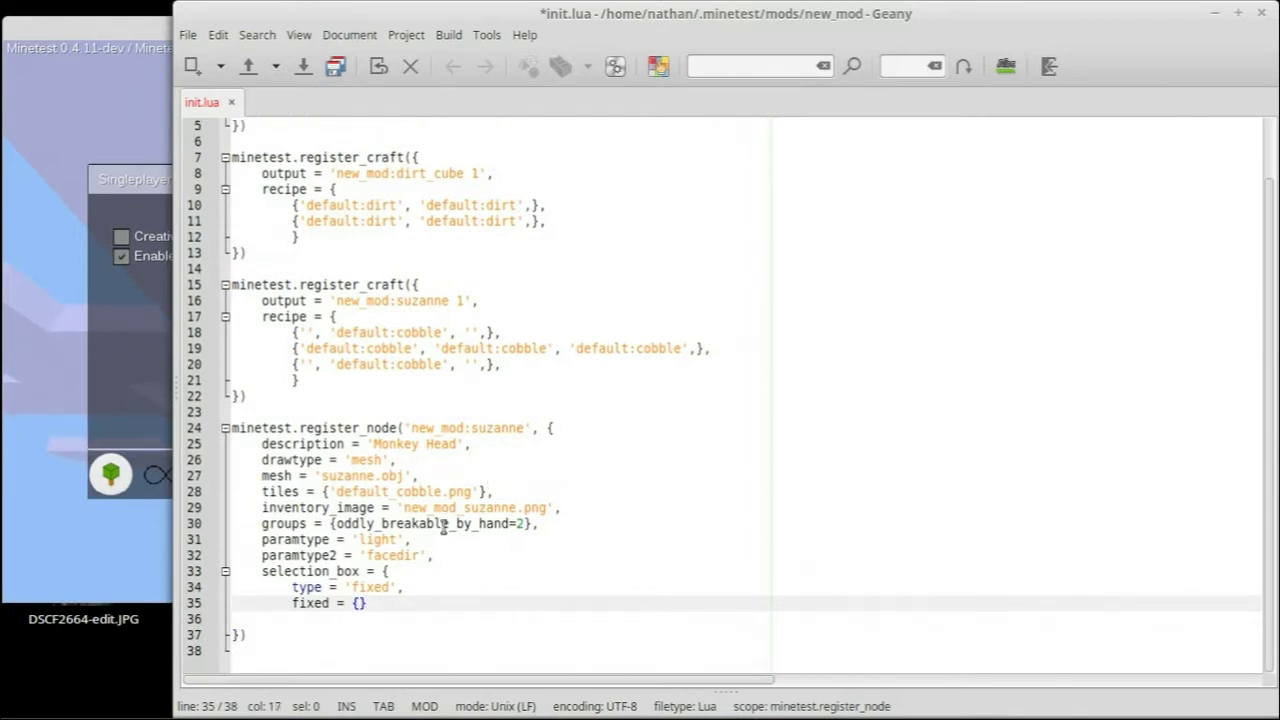
{"action": "type", "text": "-."}
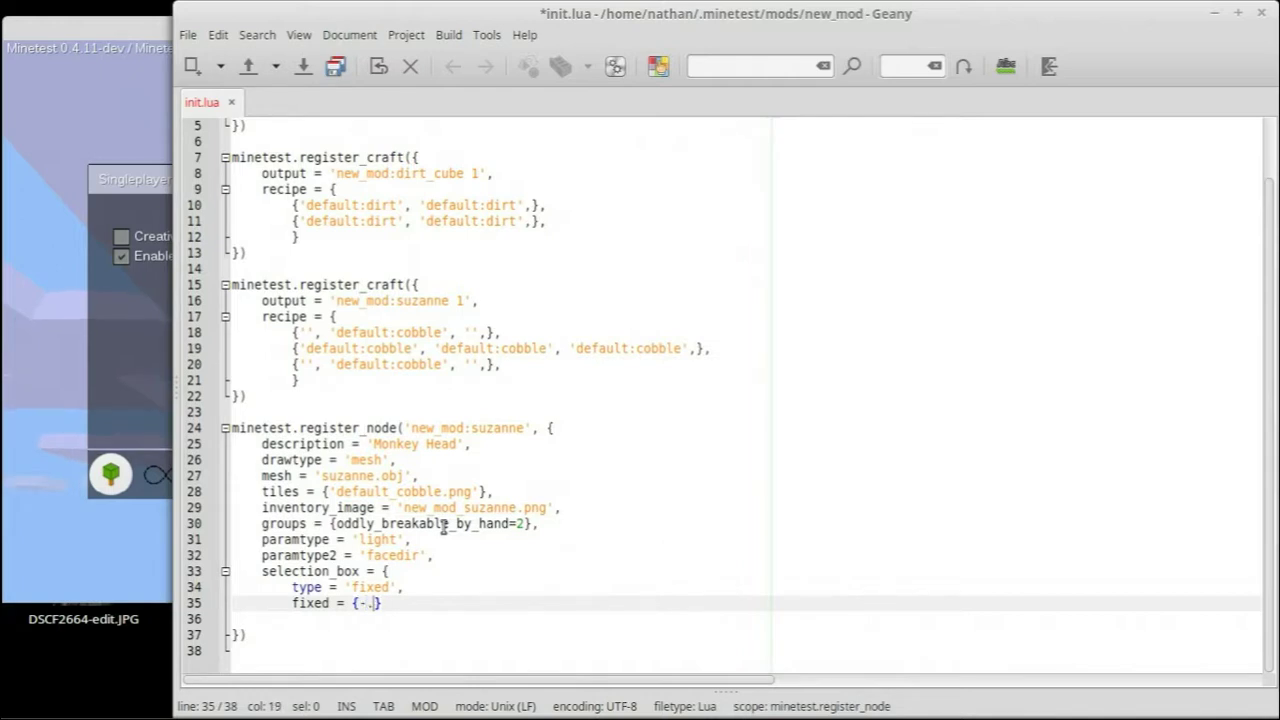
{"action": "type", "text": "5, -"}
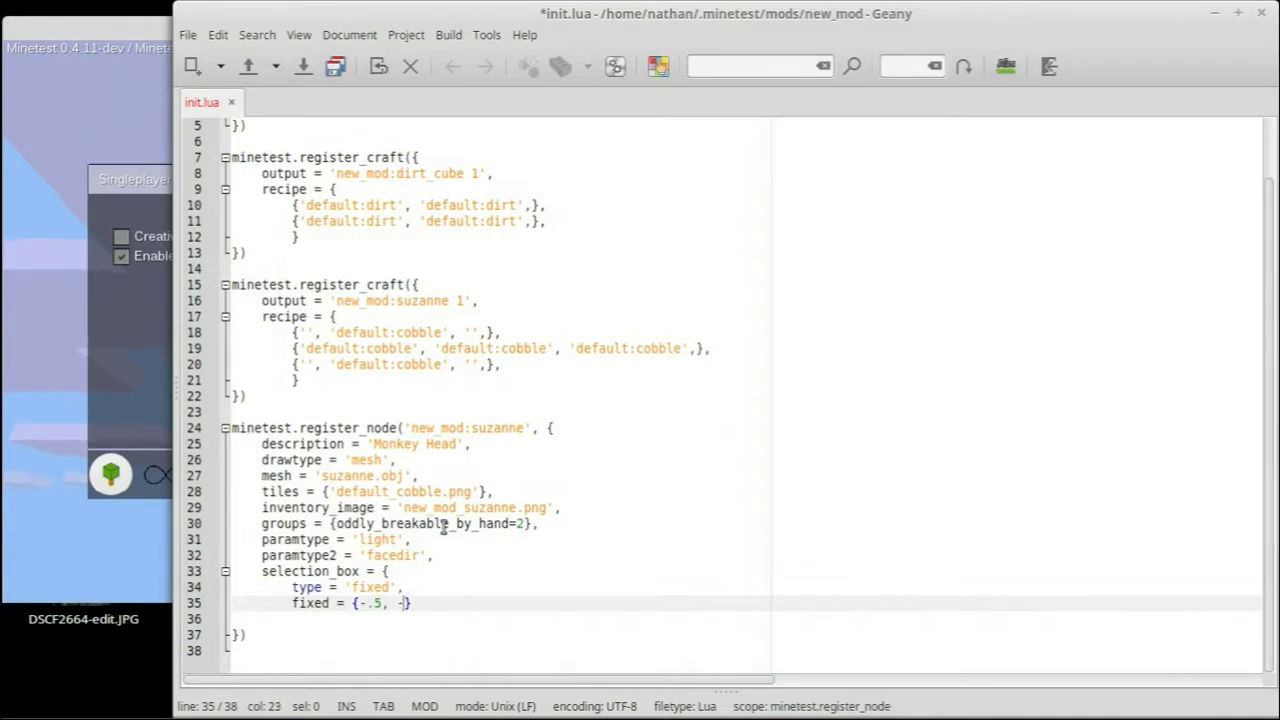
{"action": "type", "text": ".5}"}
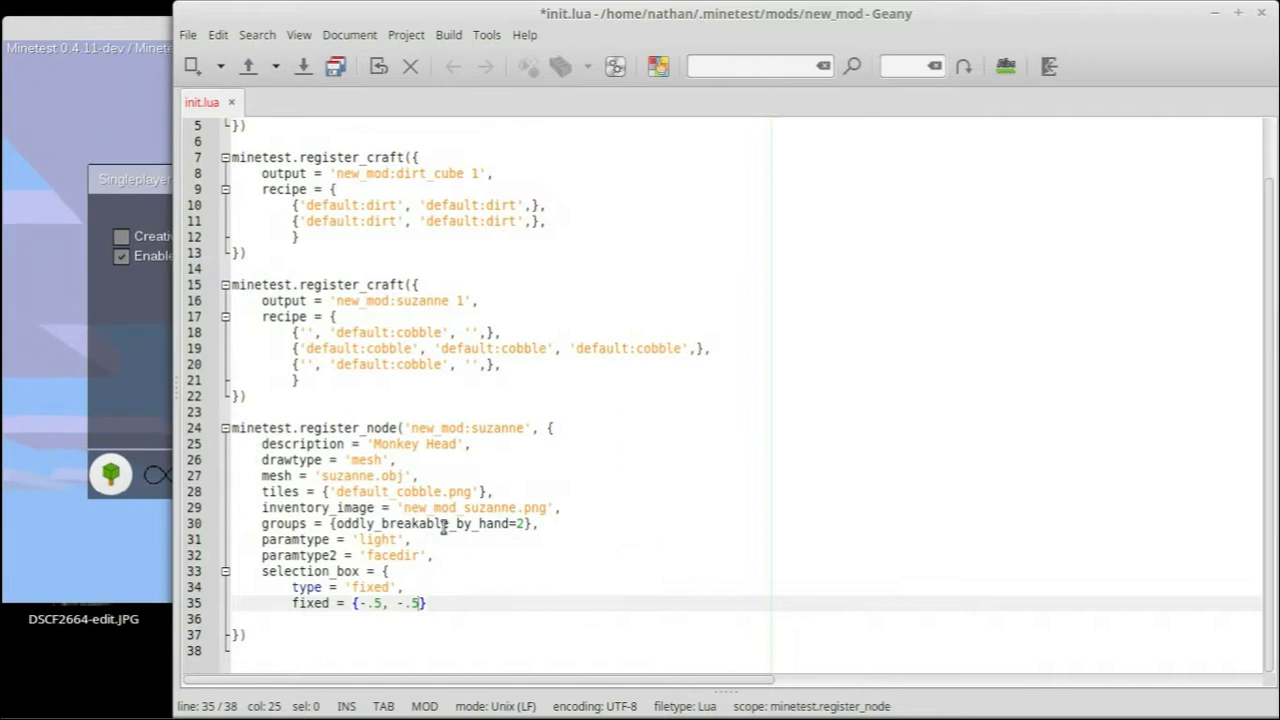
{"action": "type", "text": ","}
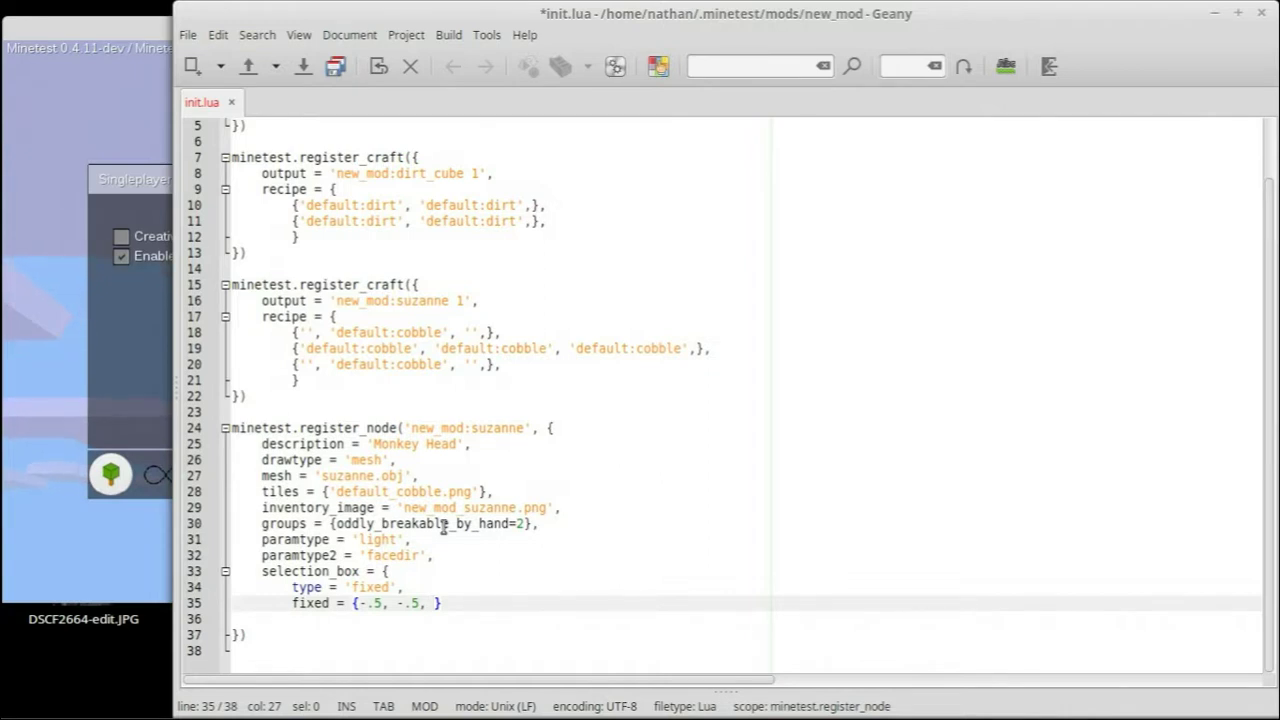
{"action": "type", "text": "-.3"}
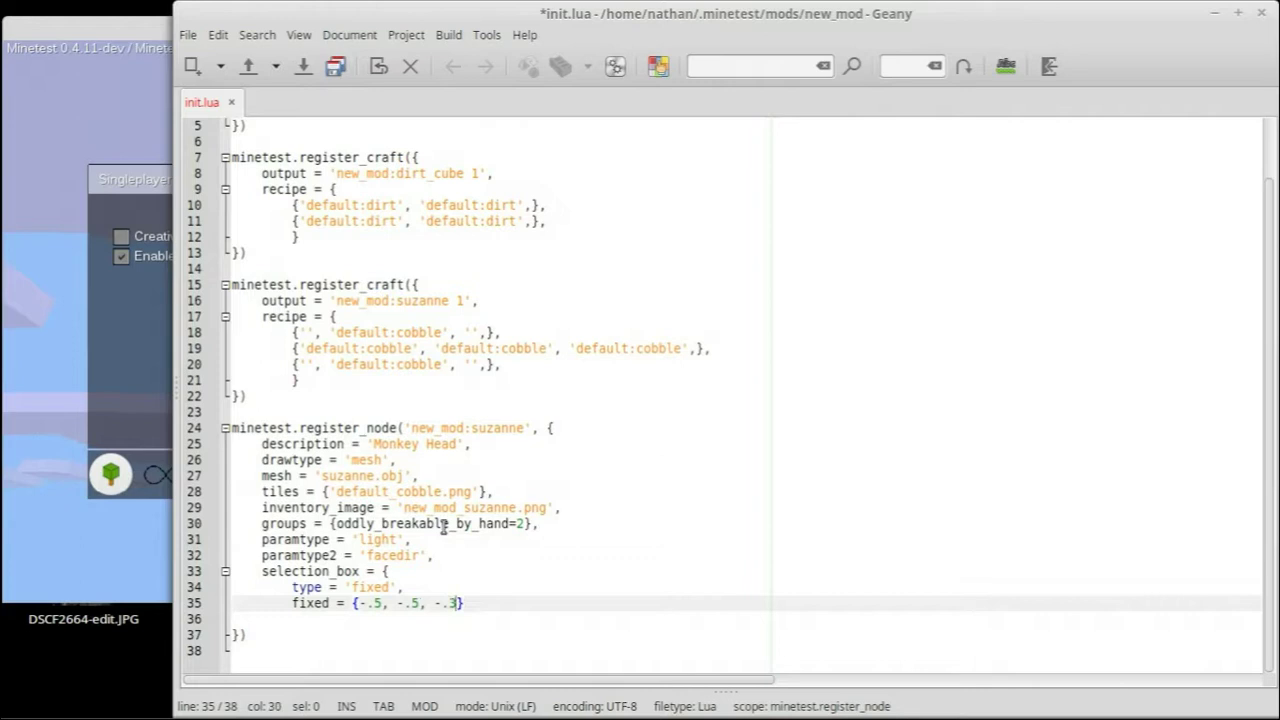
{"action": "type", "text": ","}
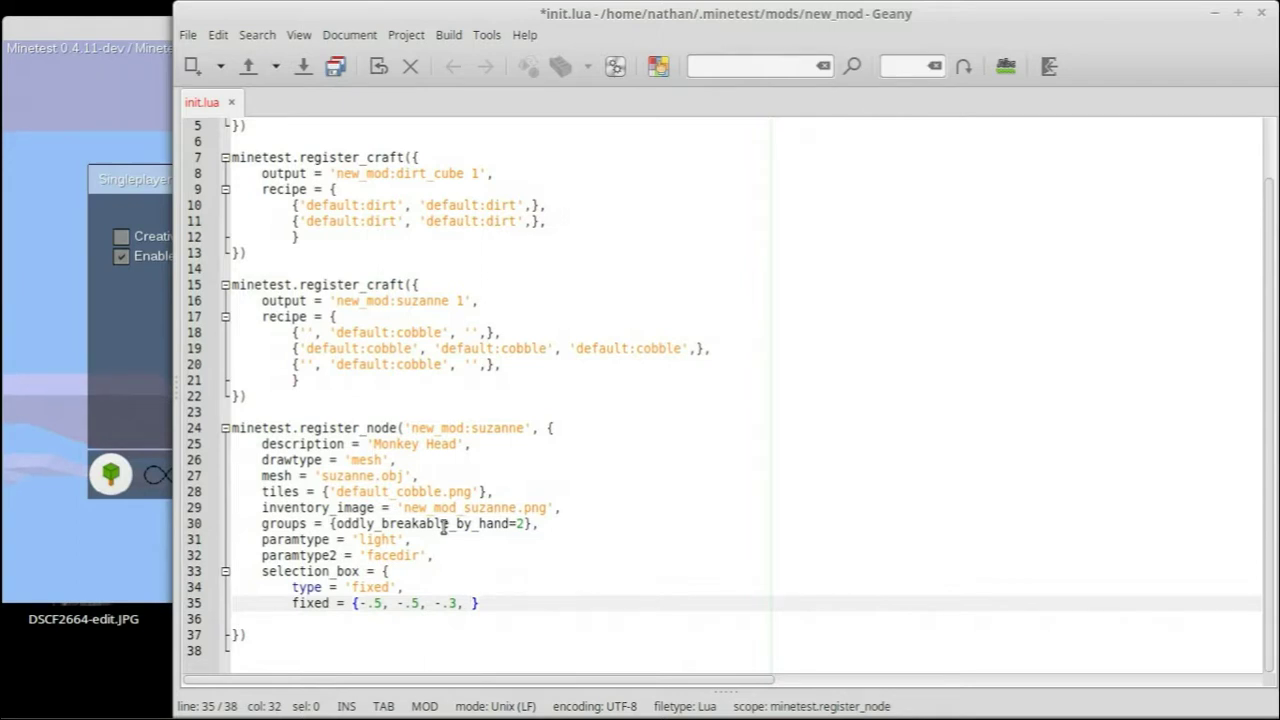
{"action": "type", "text": ".5"}
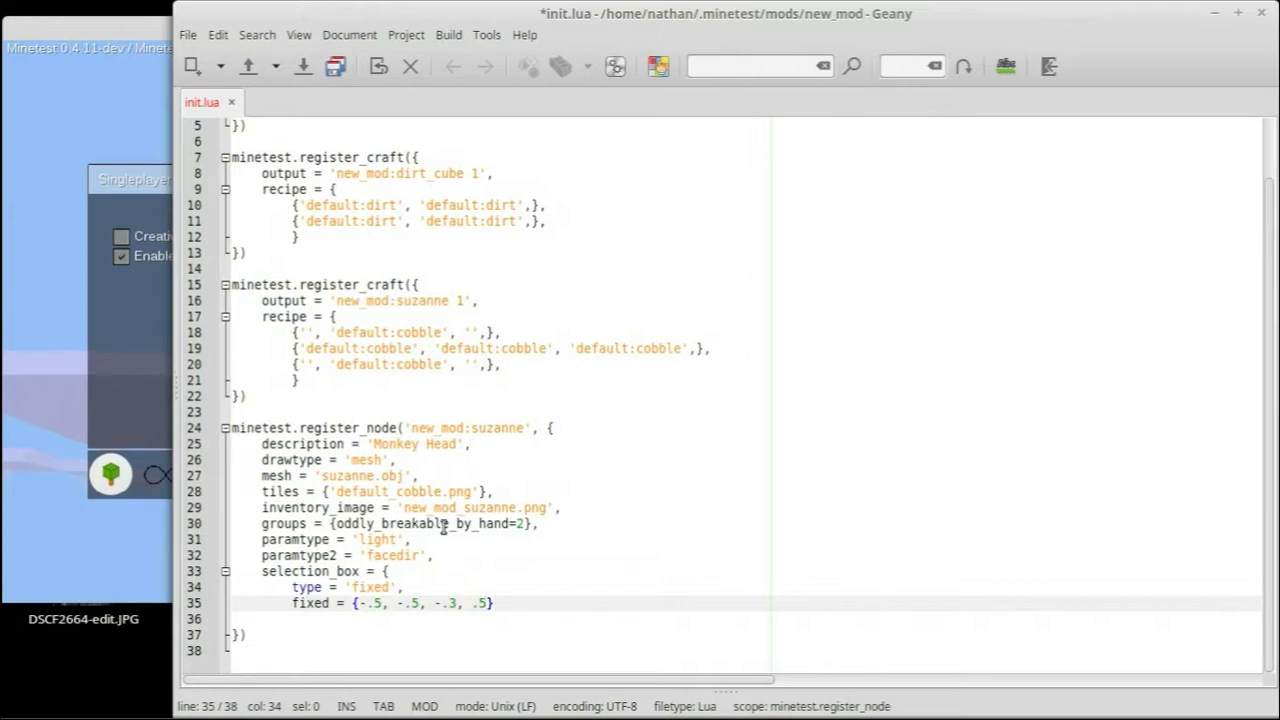
{"action": "type", "text": ", ."}
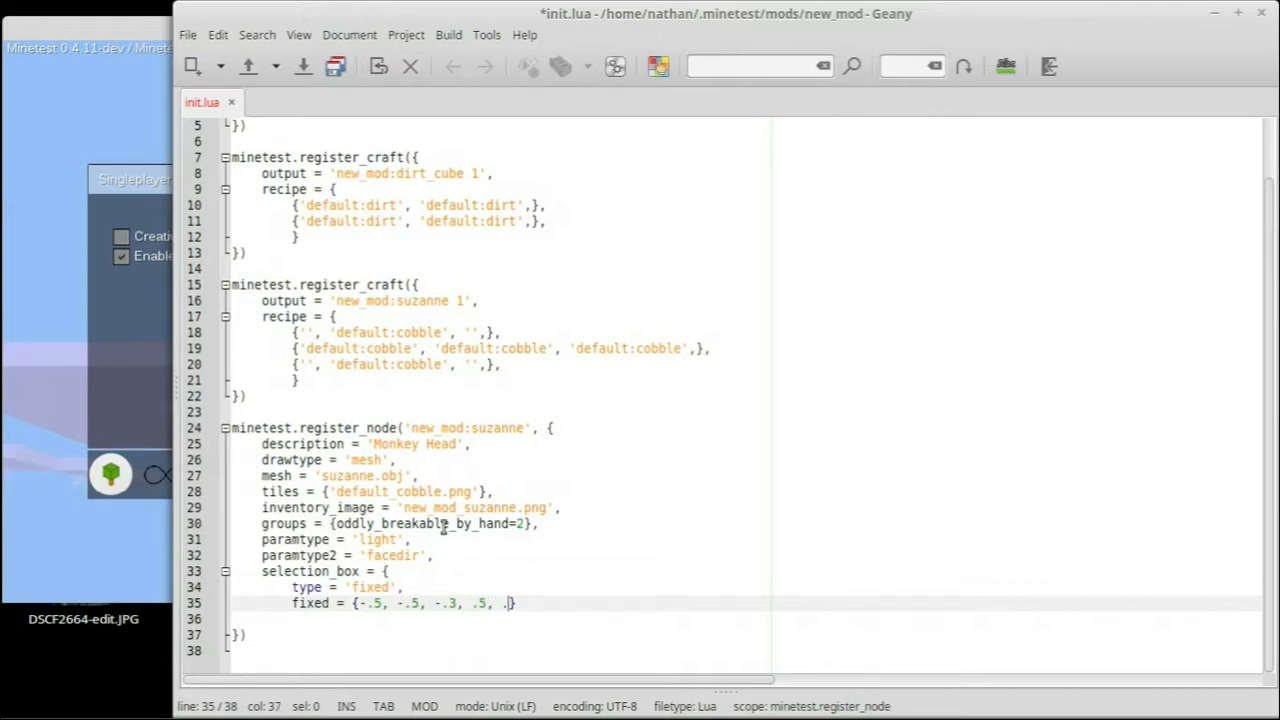
{"action": "type", "text": "15"}
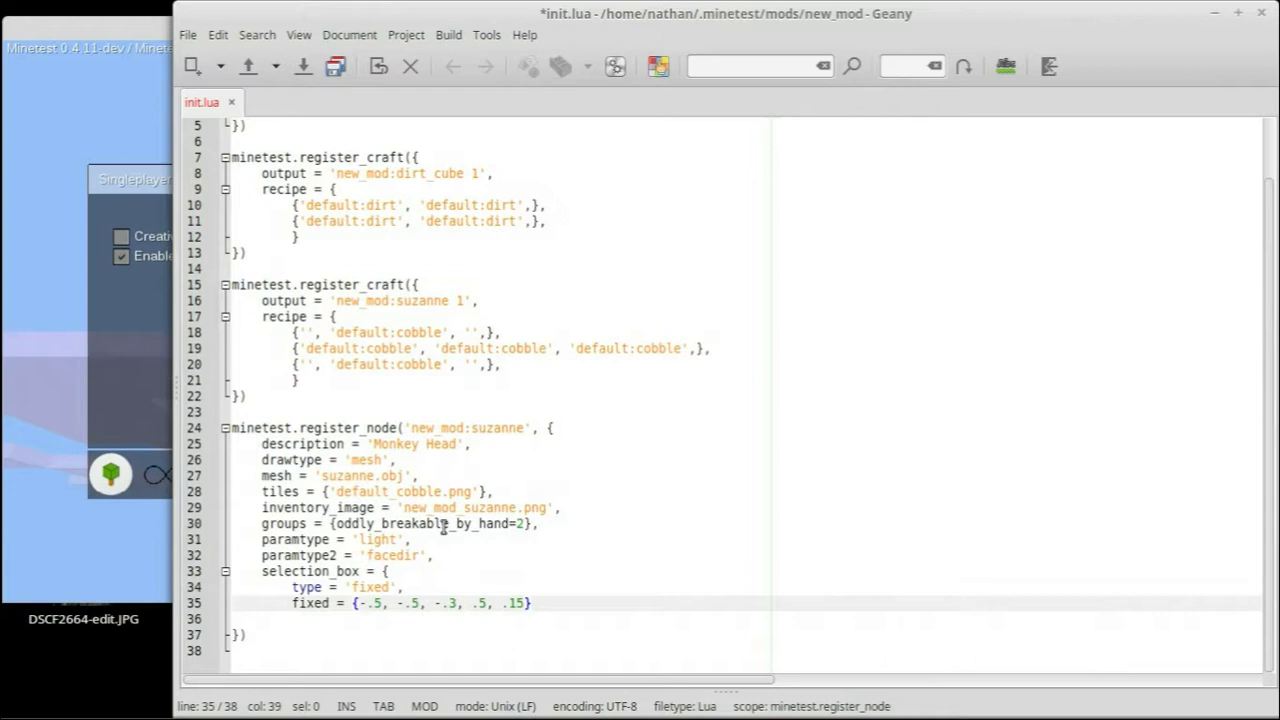
{"action": "type", "text": ", .}"}
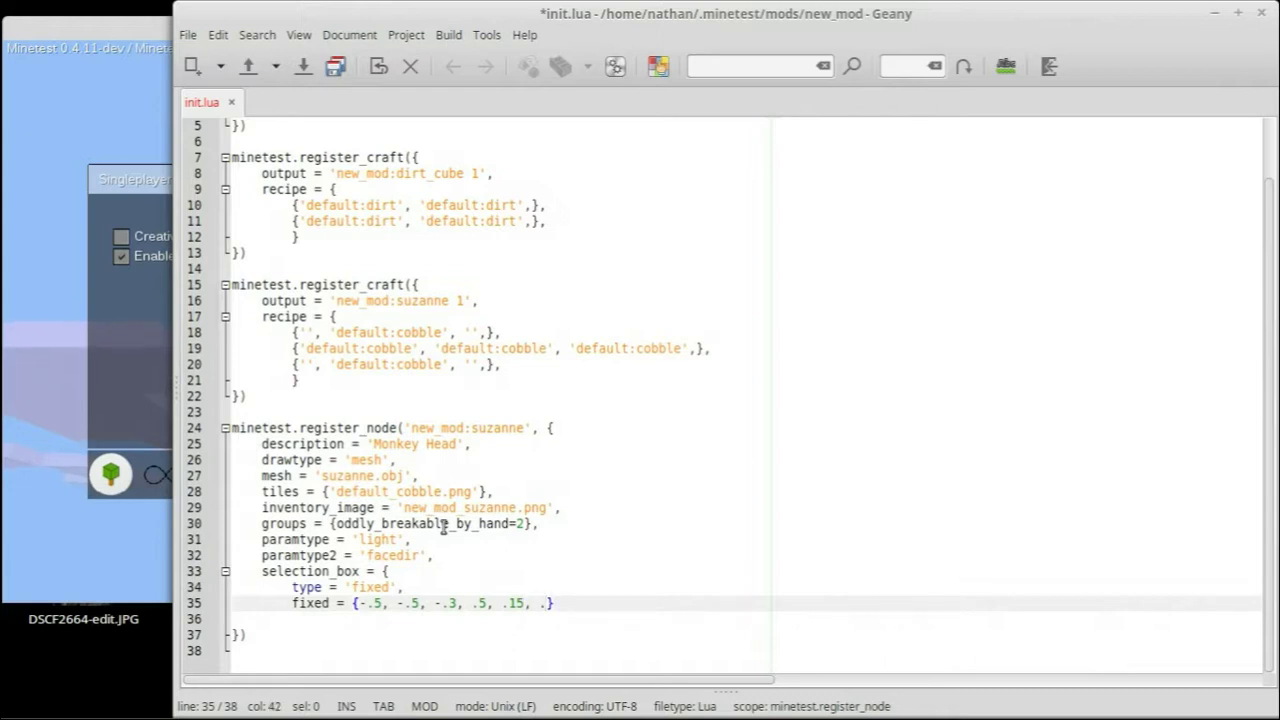
{"action": "type", "text": "4"}
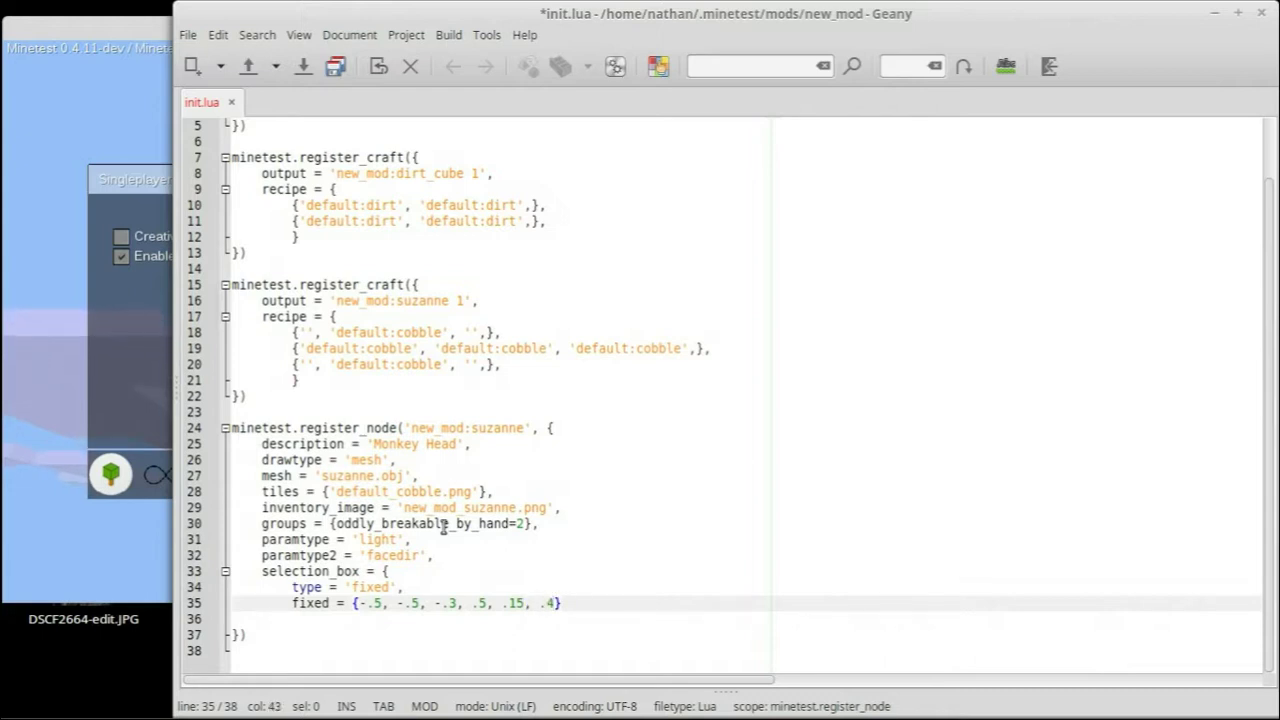
{"action": "type", "text": "}"}
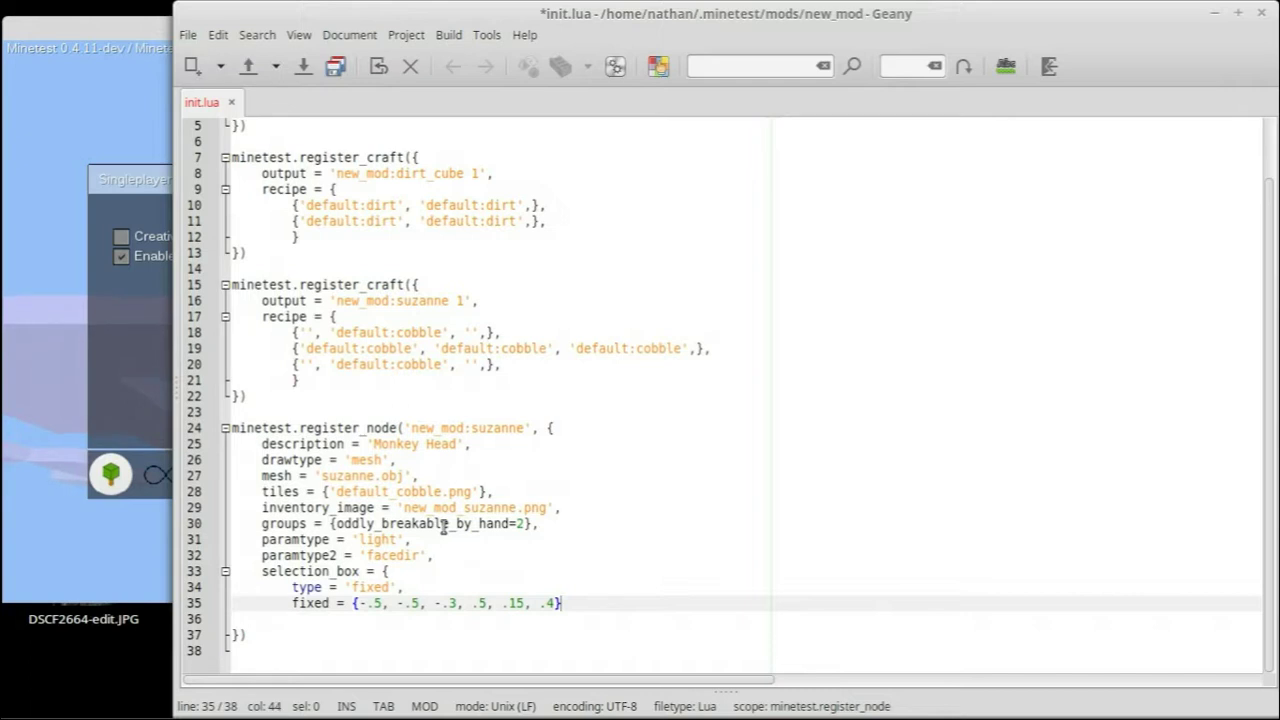
{"action": "type", "text": ", -- Right,"}
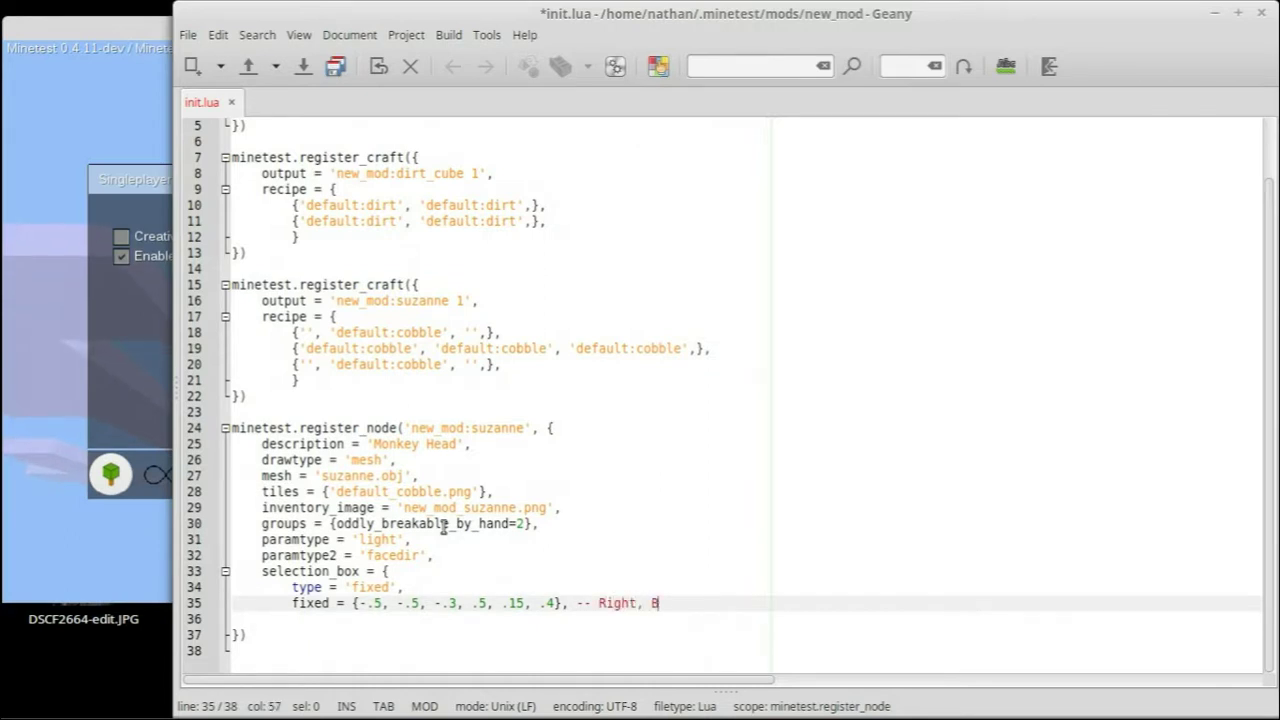
Comment the values as Right, Bottom, Back, Left, Top, Front and close the table
{"action": "type", "text": "Bottom,"}
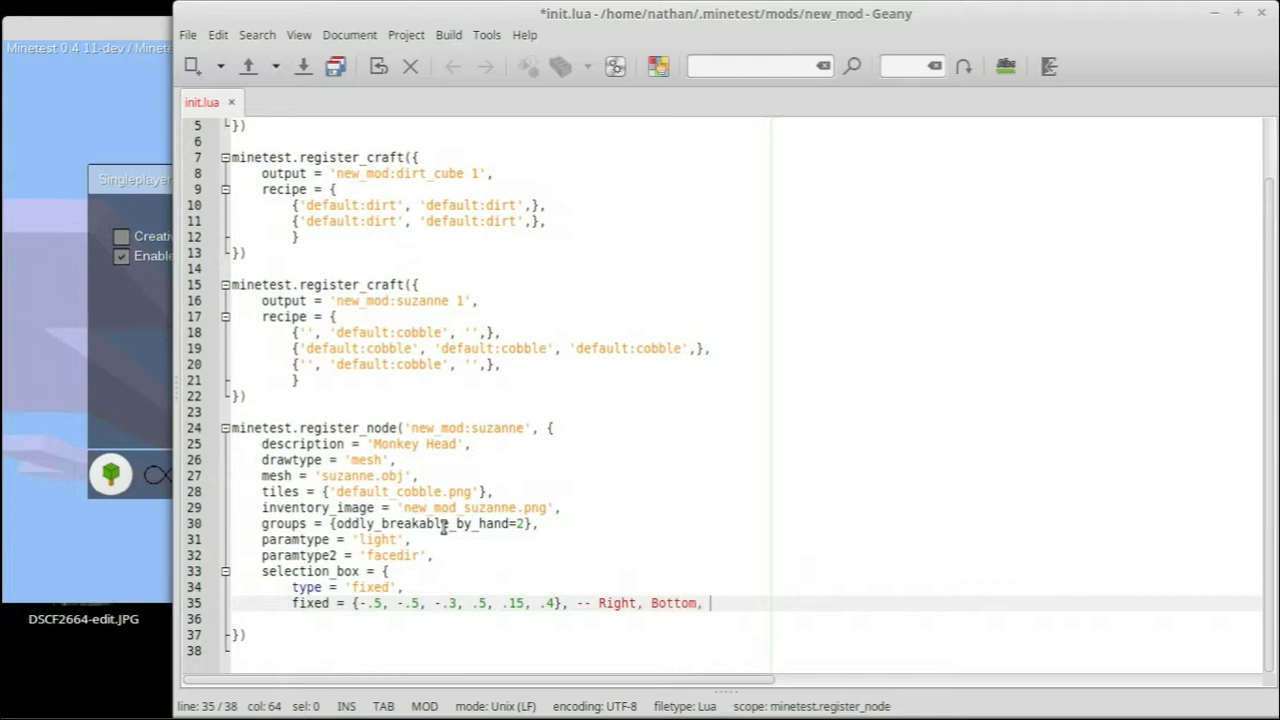
{"action": "type", "text": "Back, Left,"}
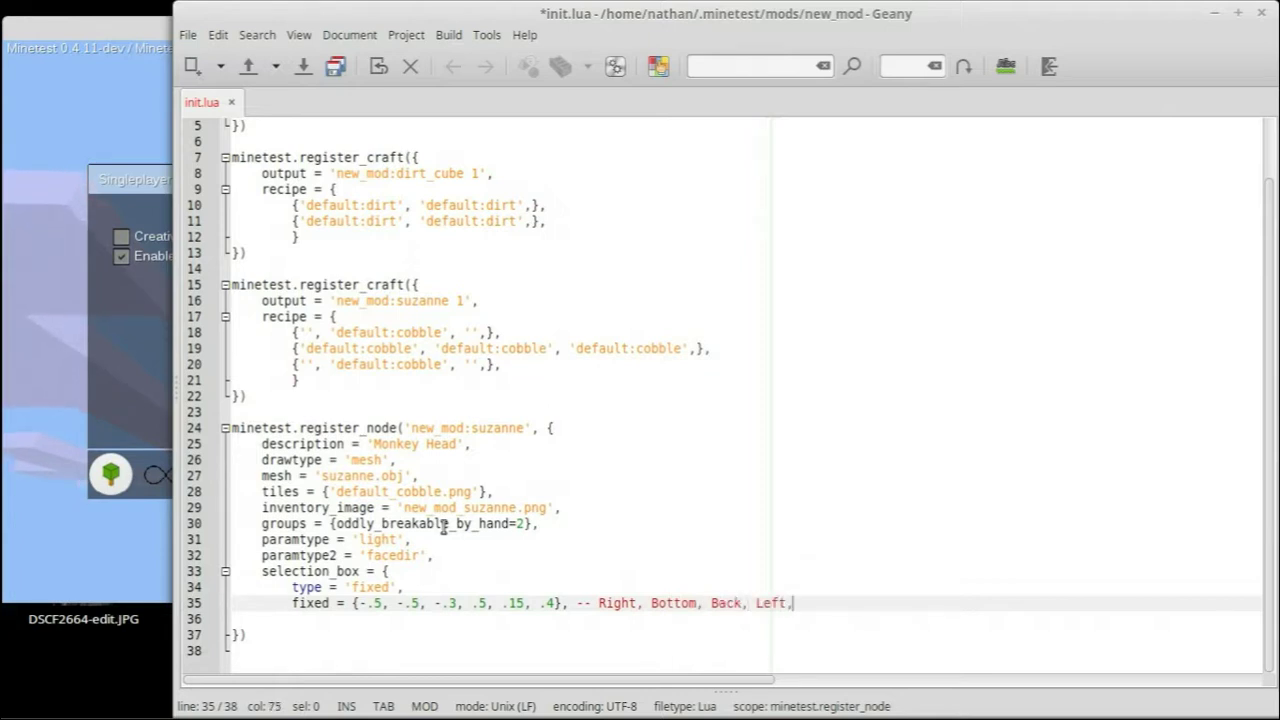
{"action": "type", "text": "Top, Front"}
{"action": "type", "text": "},"}
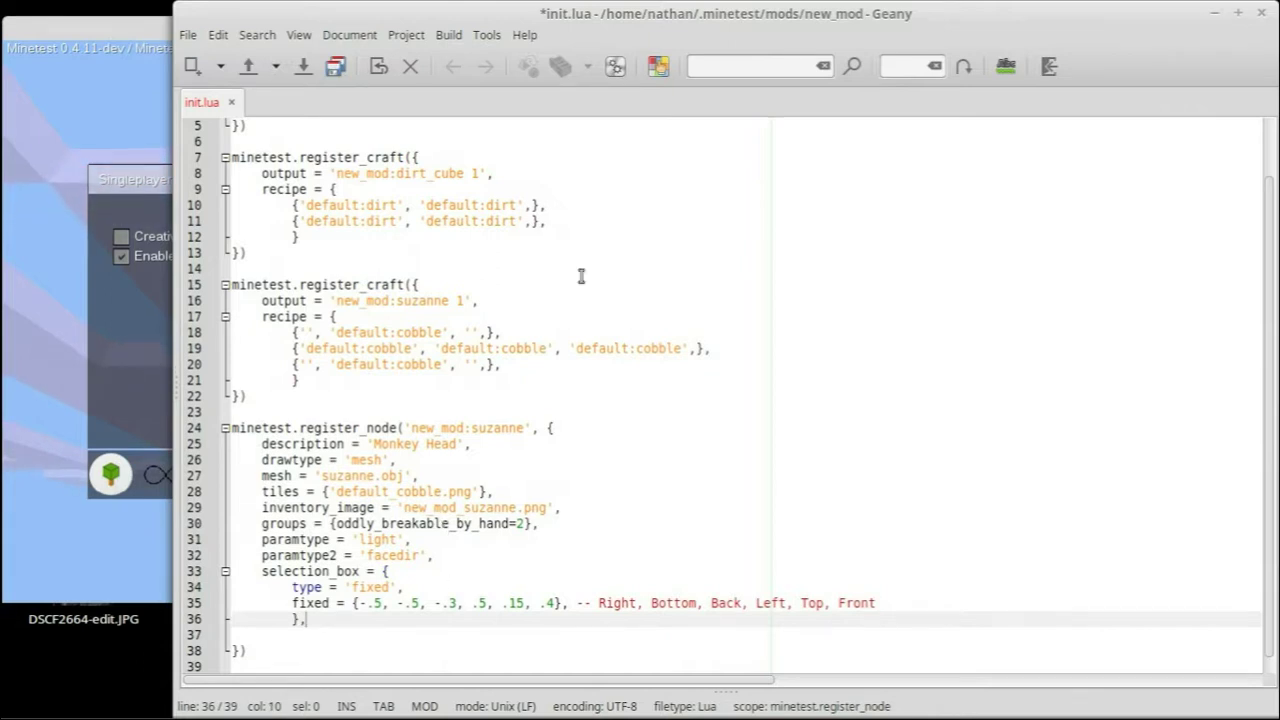
{"action": "scroll", "scroll_direction": "down", "scroll_amount": 3}
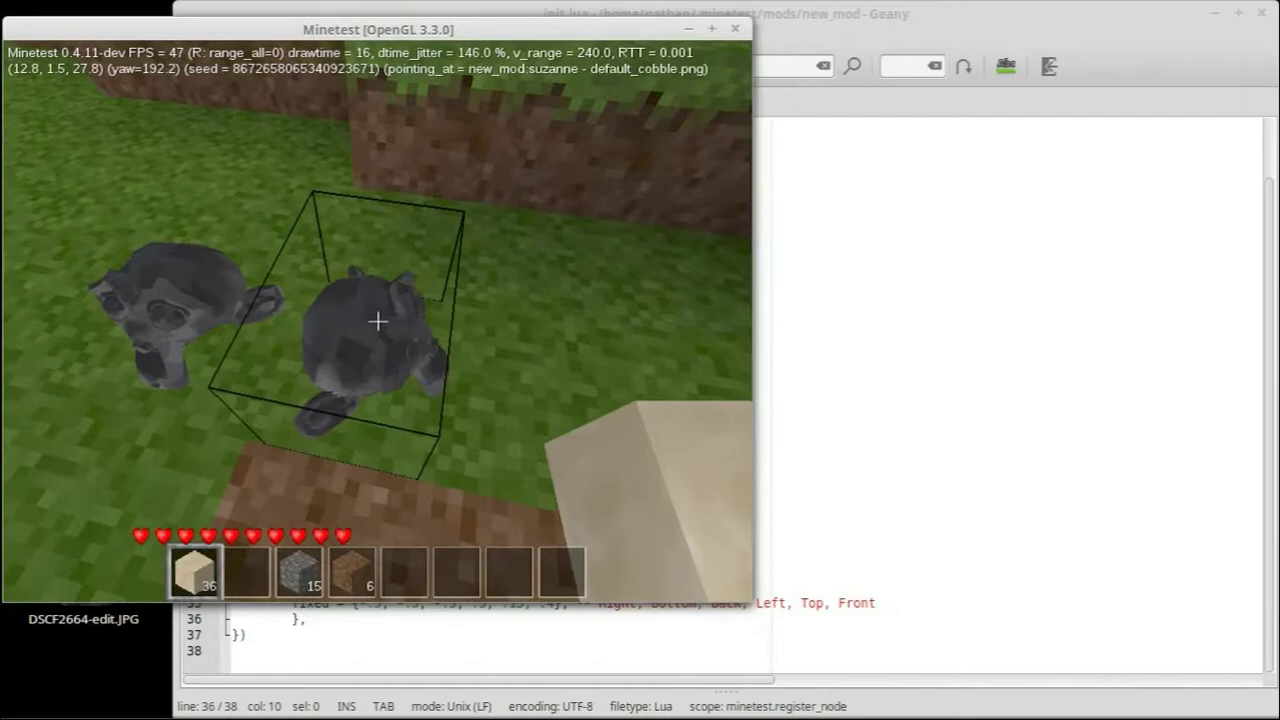
Leave the new_mod world and return to Minetest's main menu
{"action": "key", "text": "Escape"}
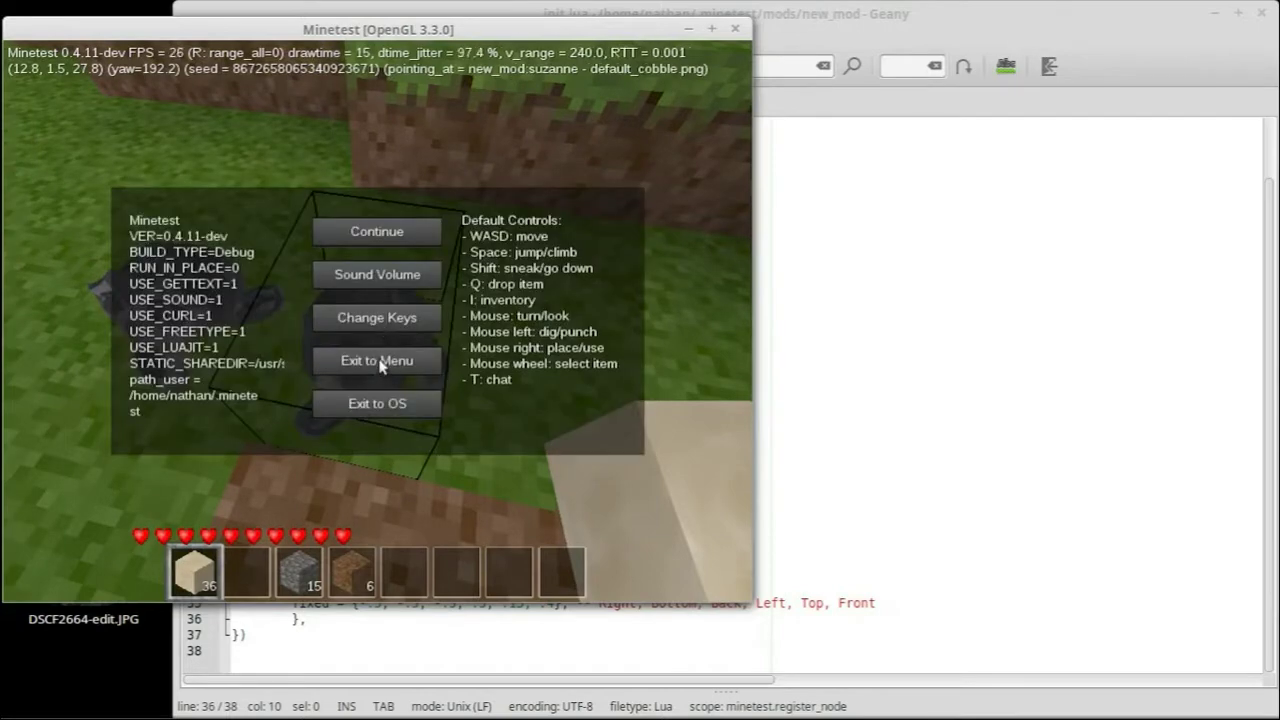
{"action": "left_click", "coordinate": [376, 360]}
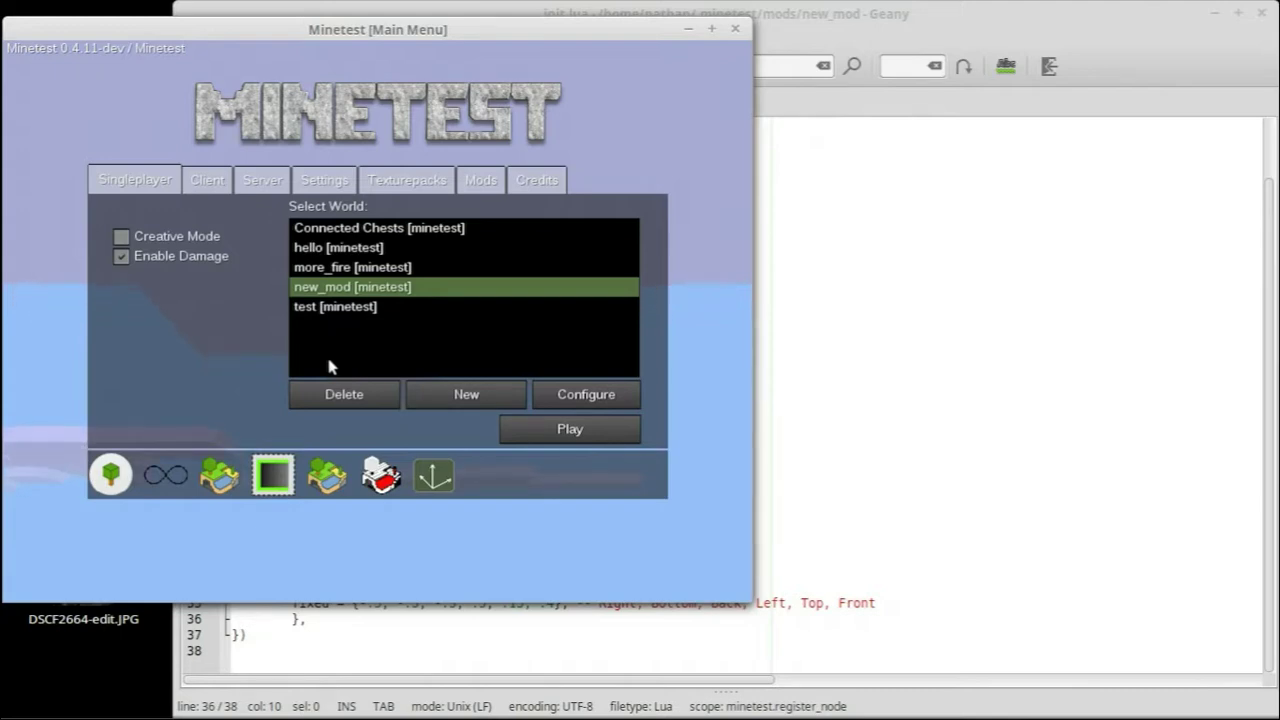
{"action": "mouse_move", "coordinate": [1056, 418]}
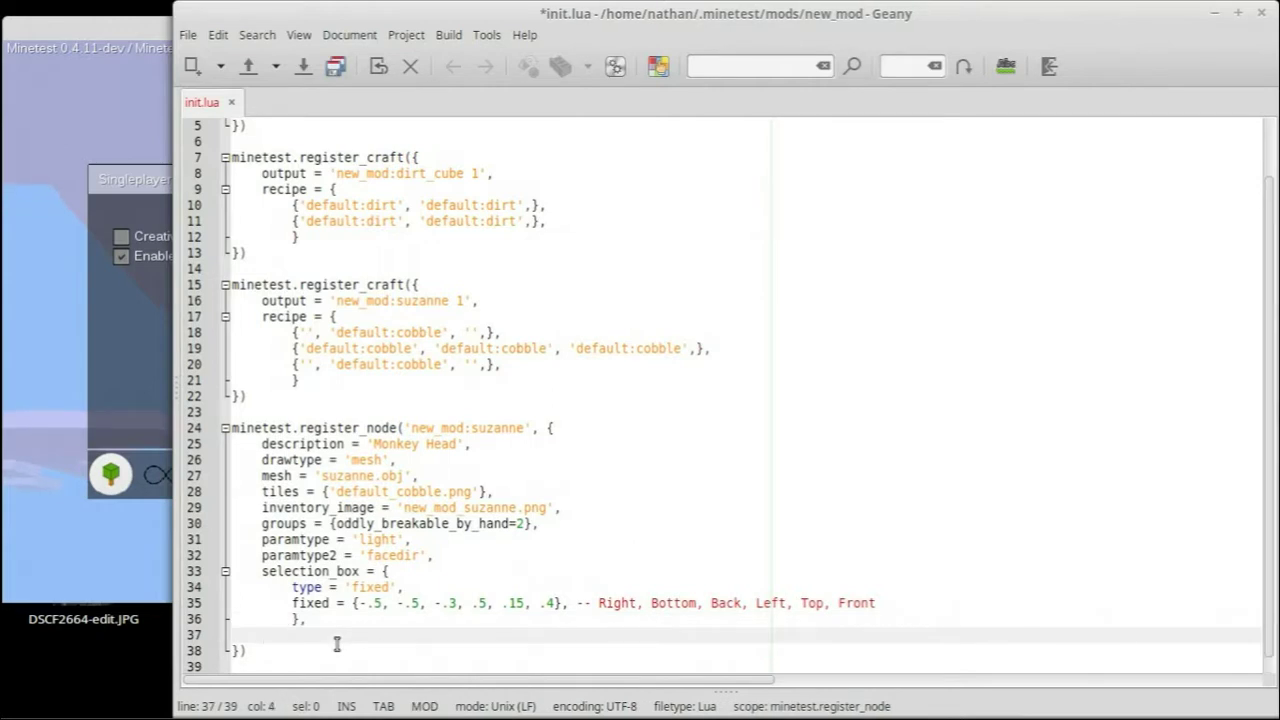
Add a collision_box table with type fixed and the same six extents below selection_box
{"action": "type", "text": "colli"}
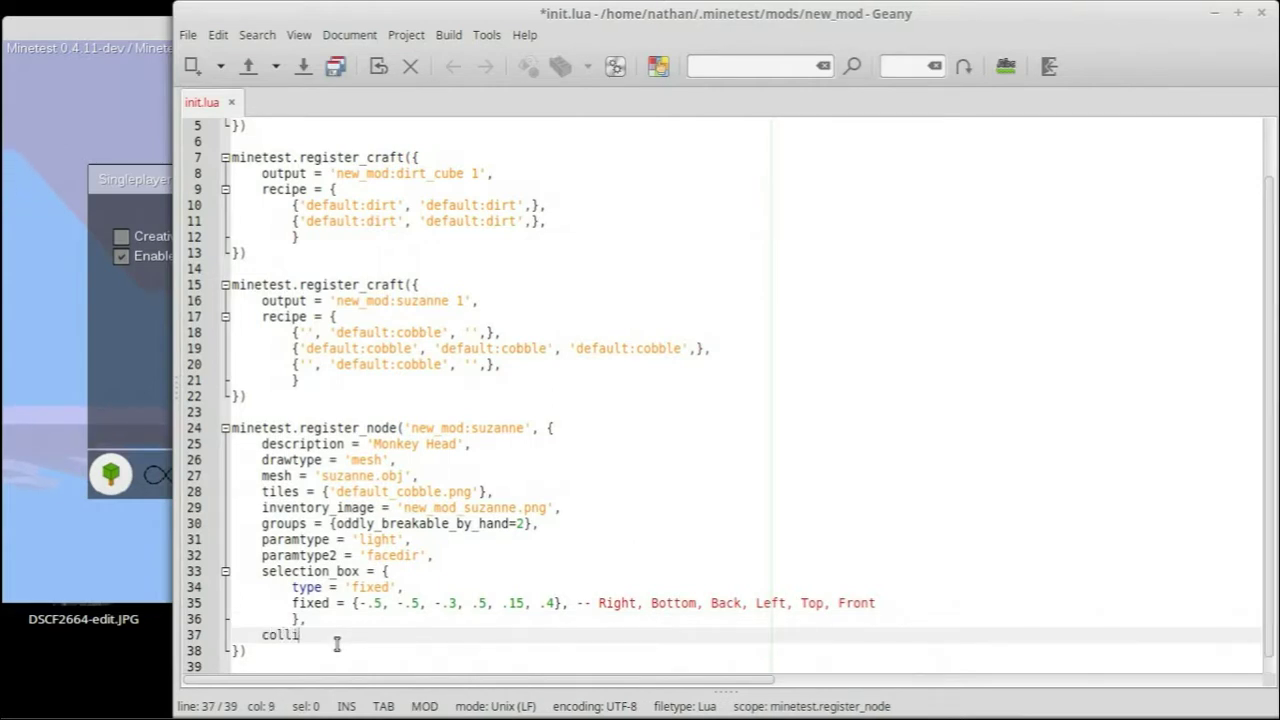
{"action": "type", "text": "sion"}
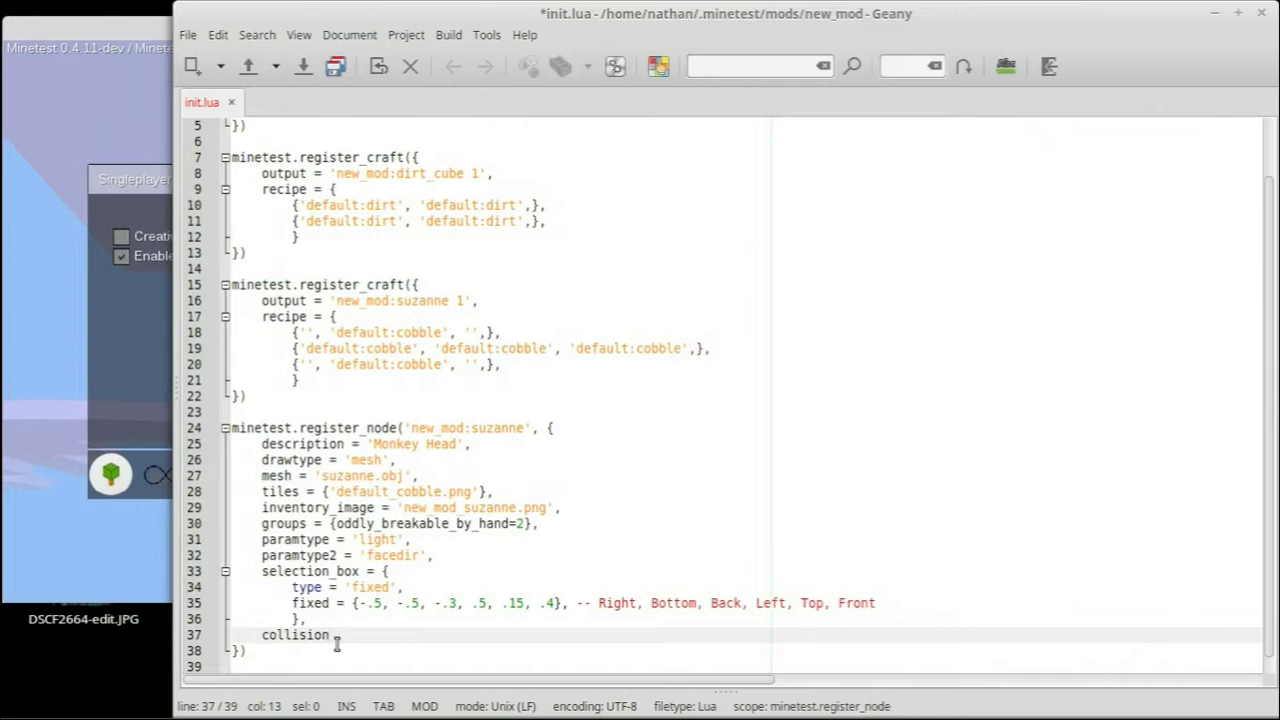
{"action": "type", "text": "_box = {"}
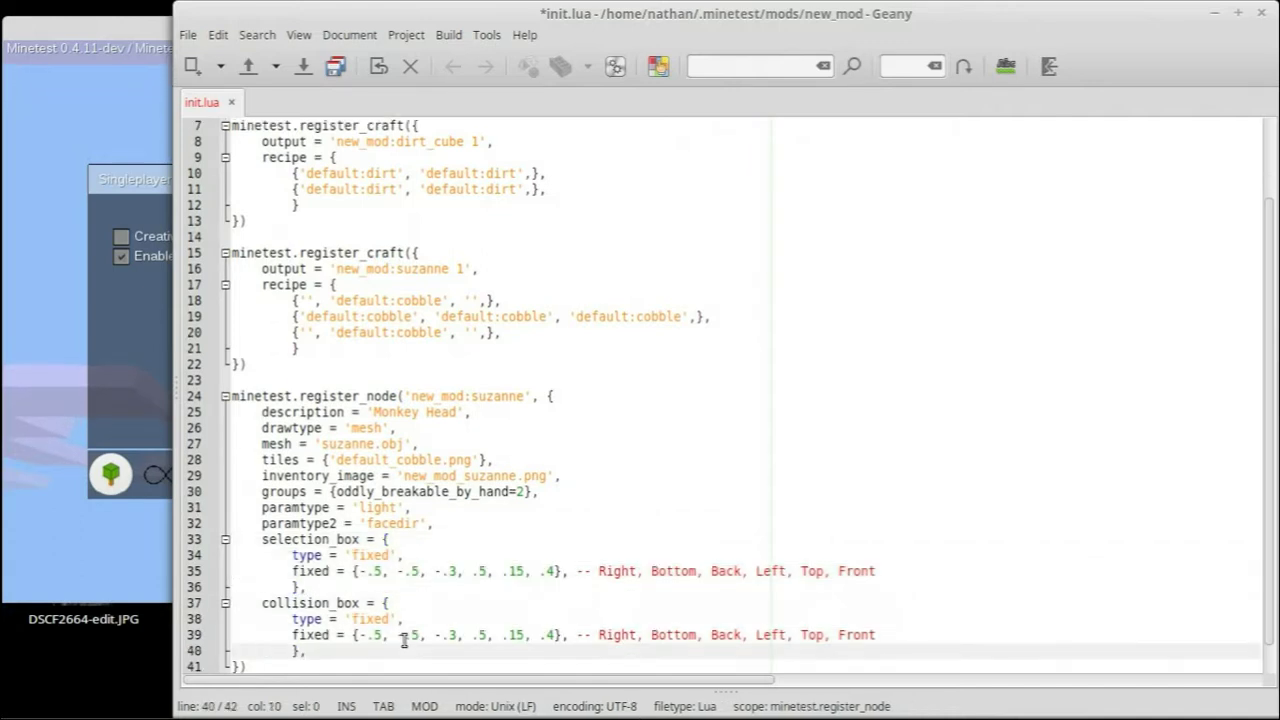
{"action": "scroll", "scroll_direction": "down", "scroll_amount": 3}
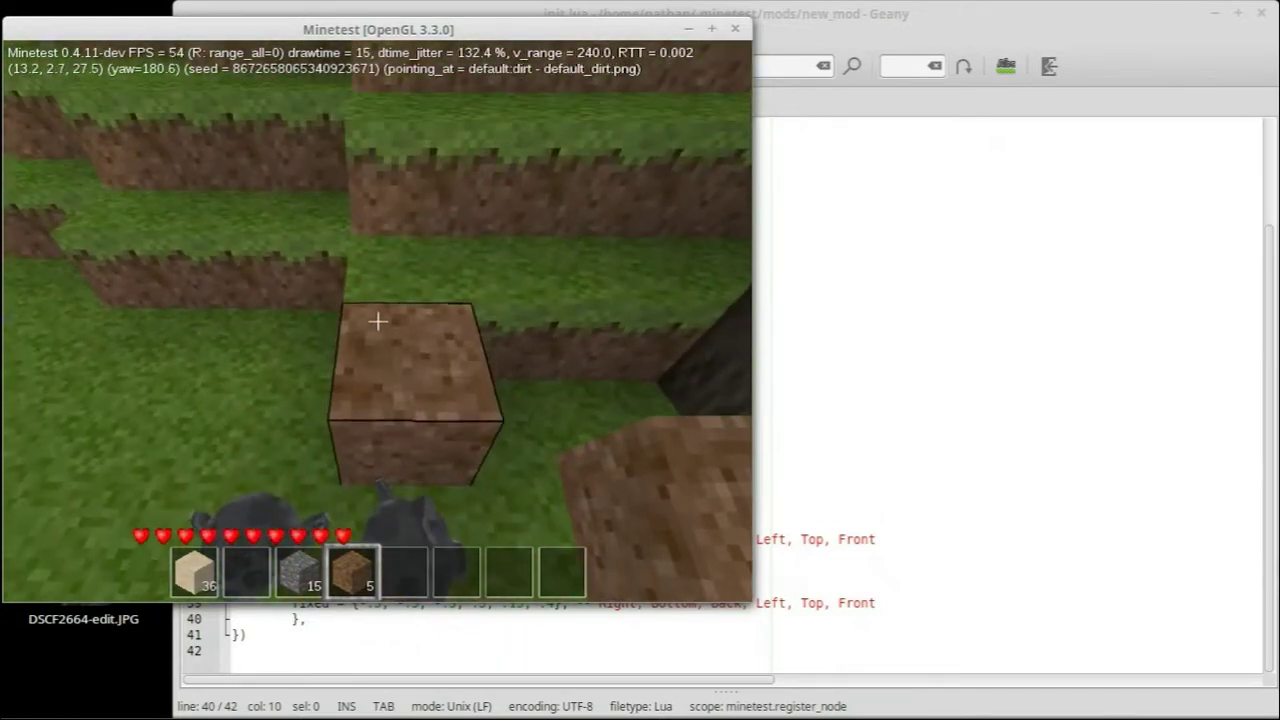
Pause Minetest with Esc and choose Exit to Menu to return to the main menu
{"action": "key", "text": "Escape"}
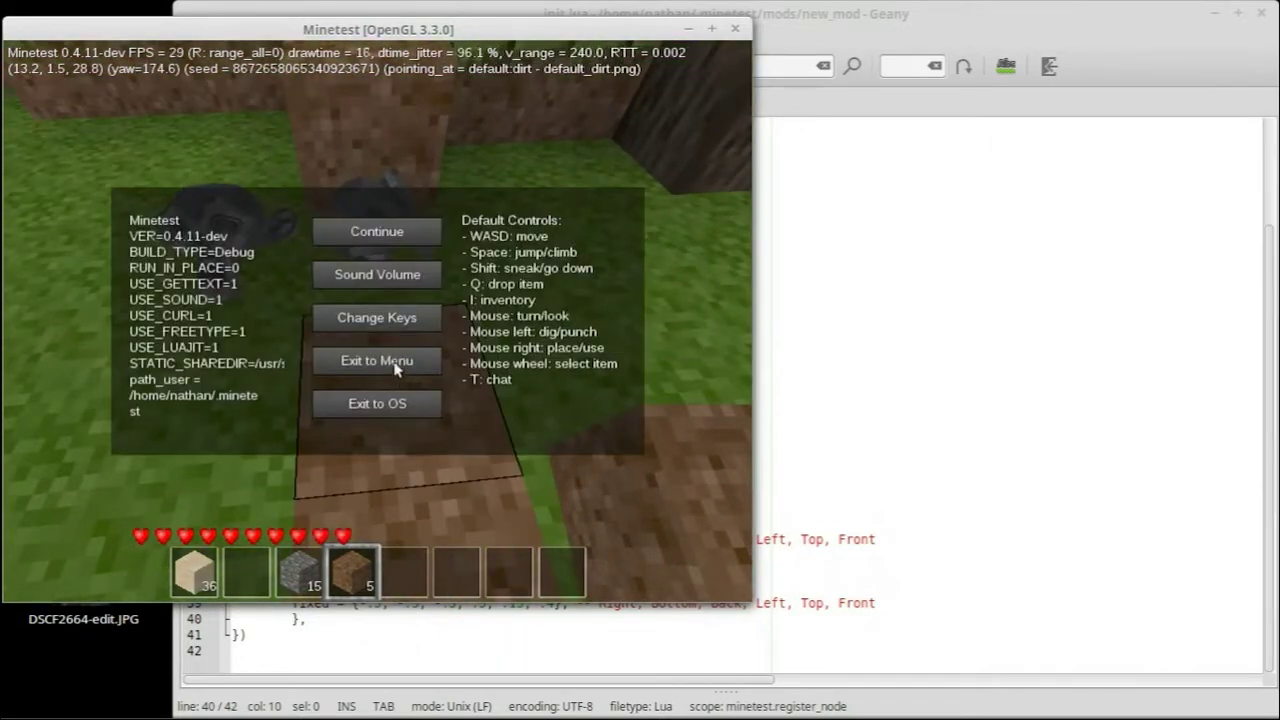
{"action": "left_click", "coordinate": [376, 360]}
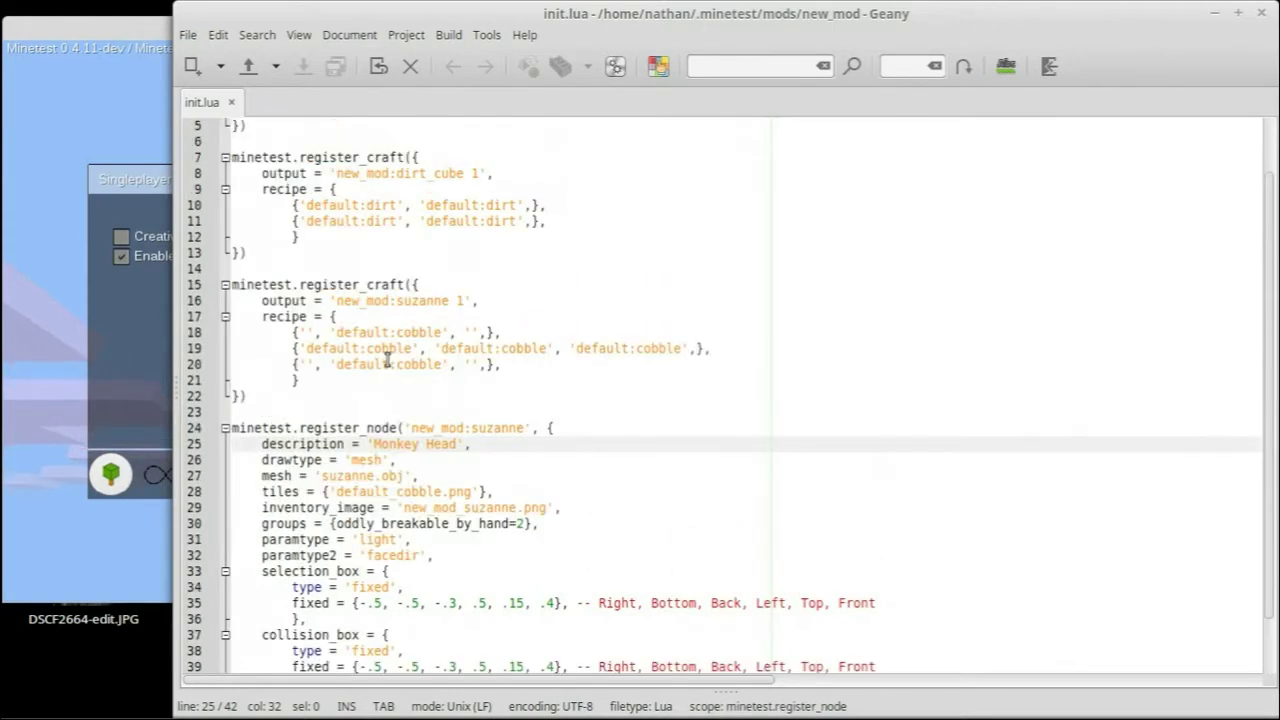
{"action": "scroll", "scroll_direction": "down", "scroll_amount": 3}
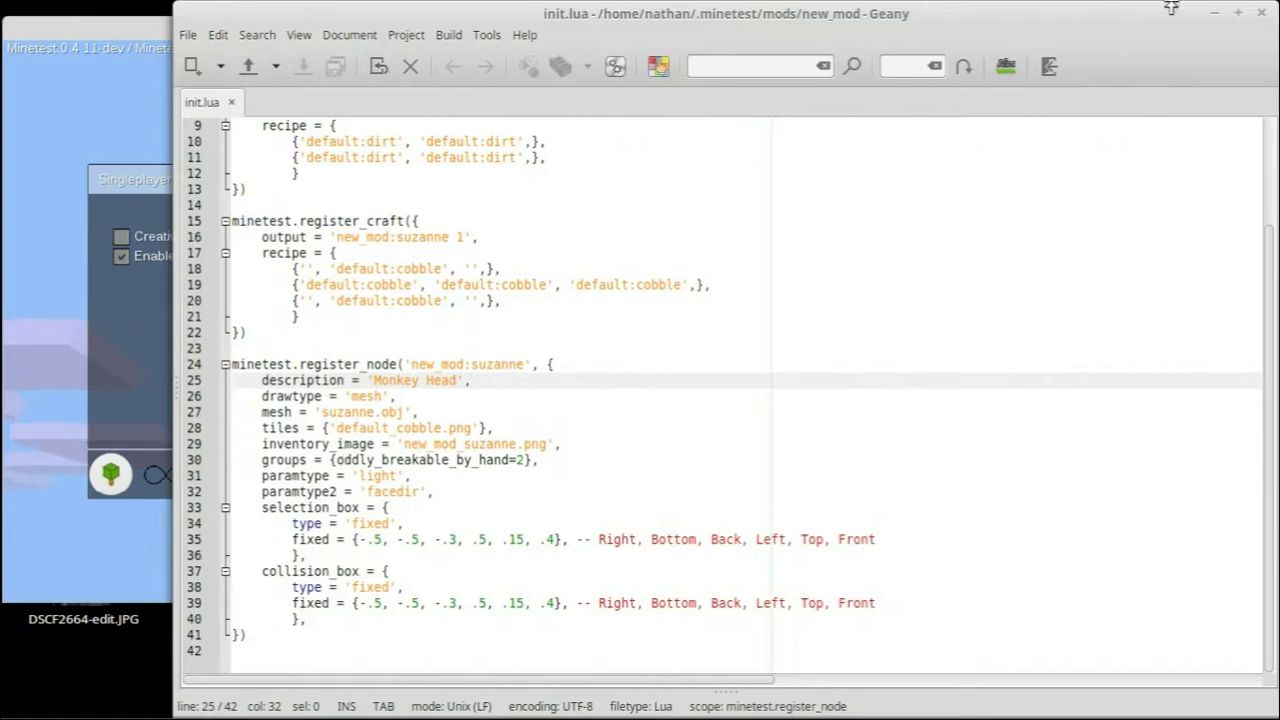
{"action": "mouse_move", "coordinate": [512, 302]}
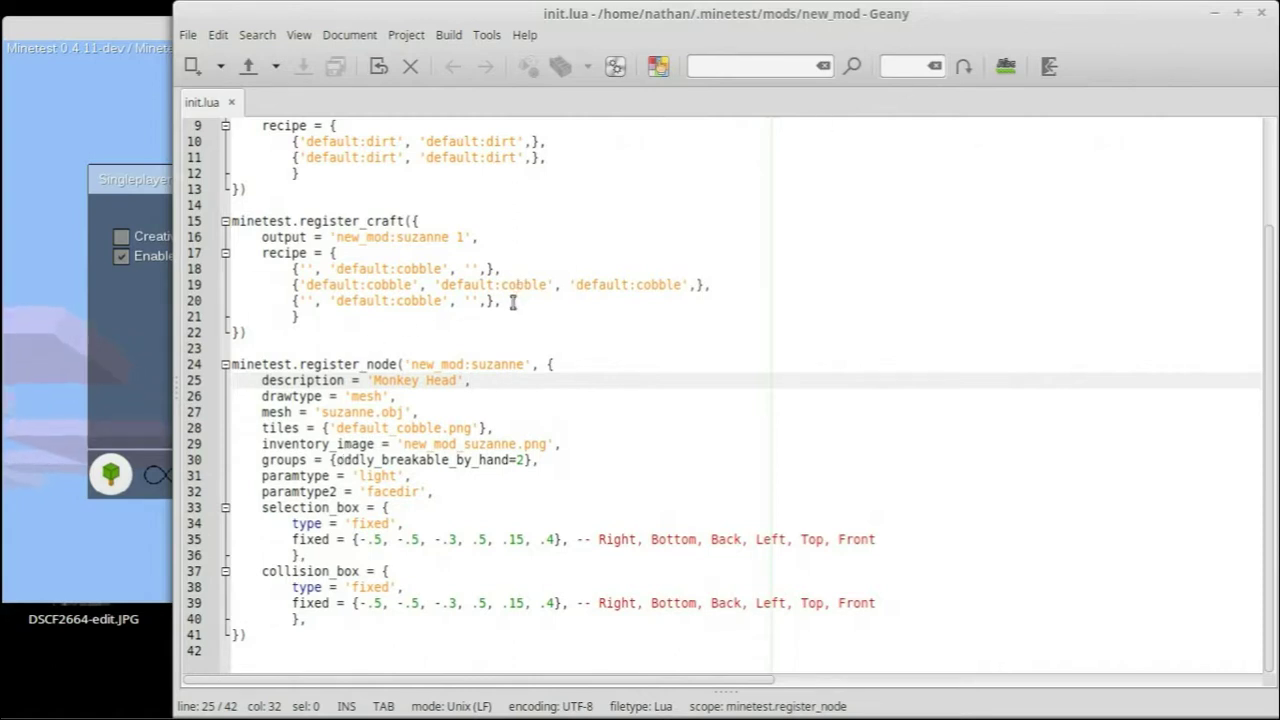